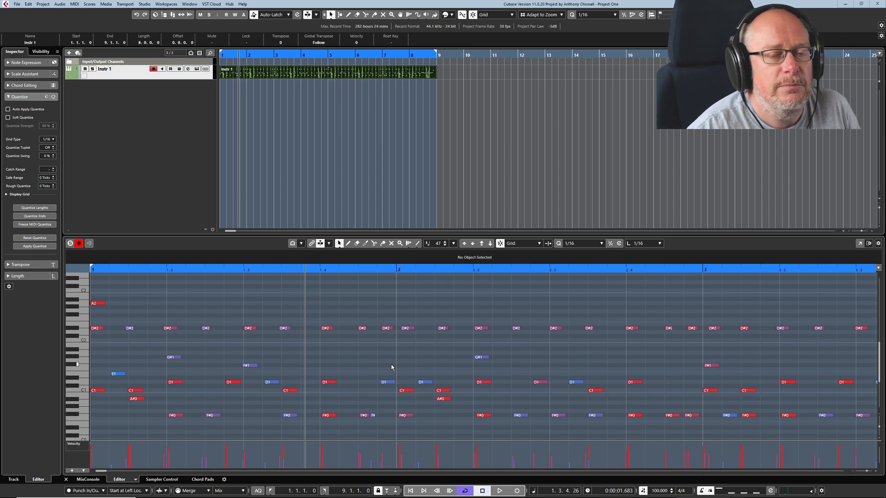
mouse_move(385, 360)
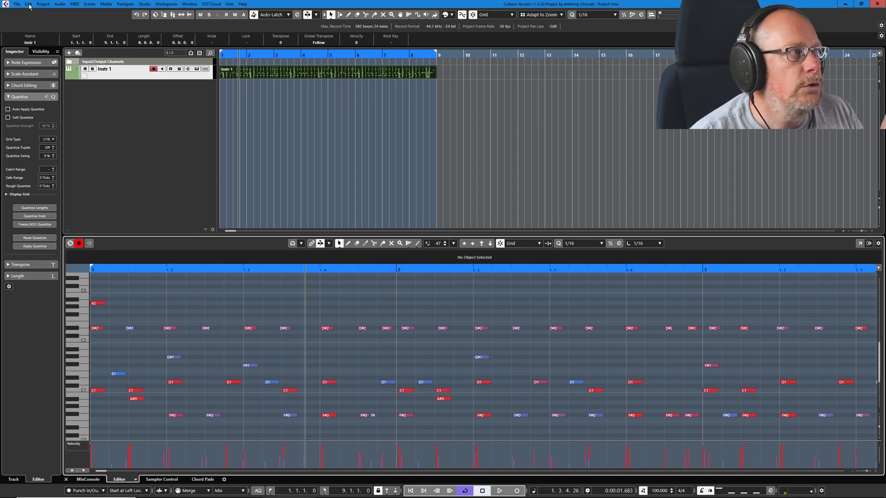
Review the program Preferences from the Edit menu and close them keeping the settings
click(29, 3)
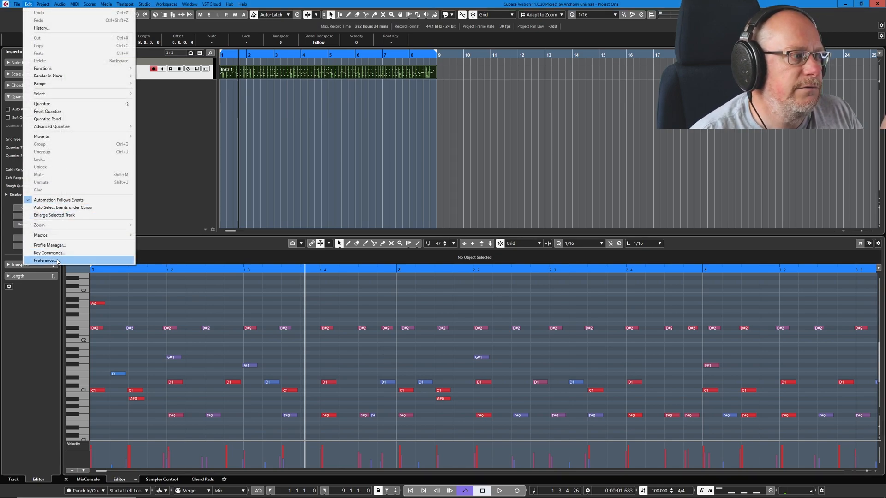
click(45, 260)
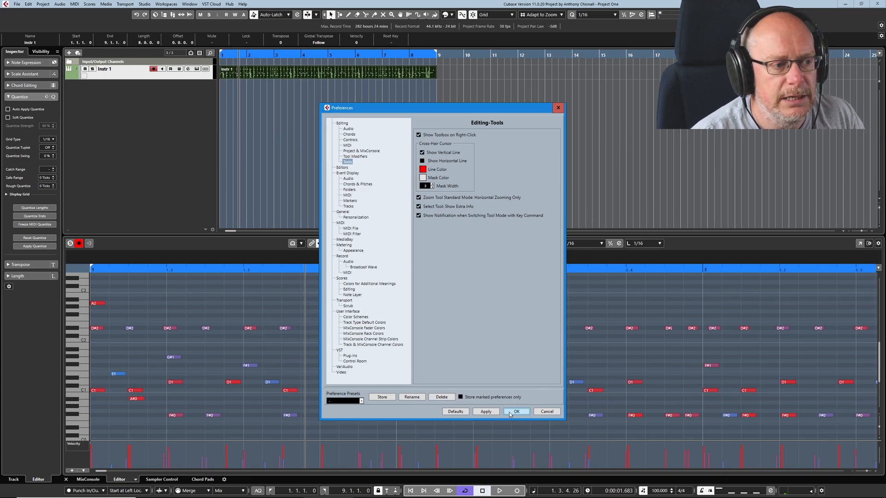
click(517, 412)
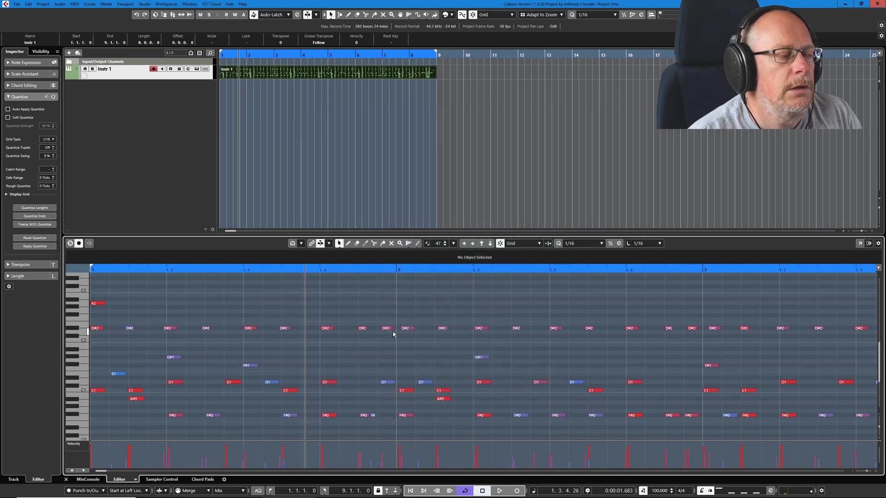
mouse_move(551, 318)
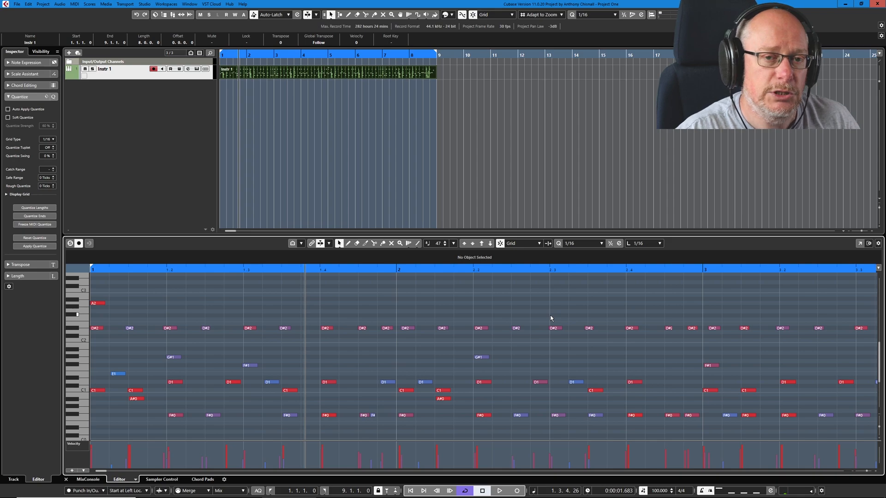
mouse_move(545, 320)
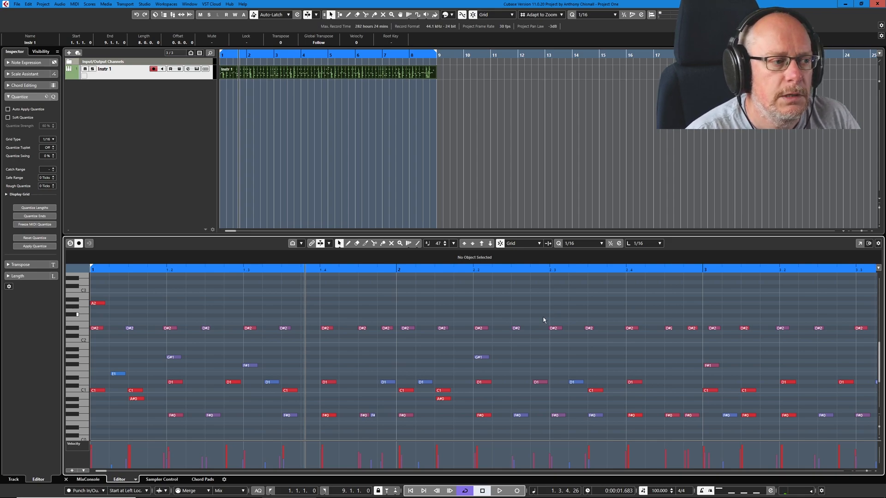
mouse_move(437, 327)
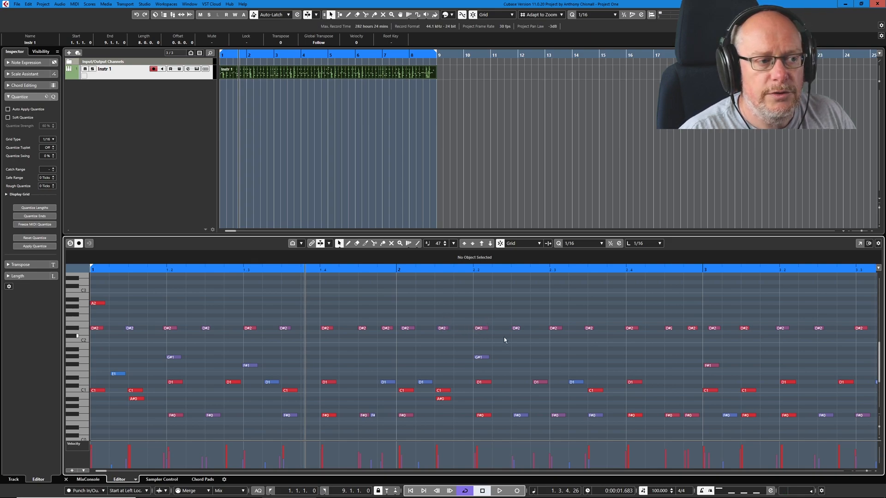
mouse_move(489, 326)
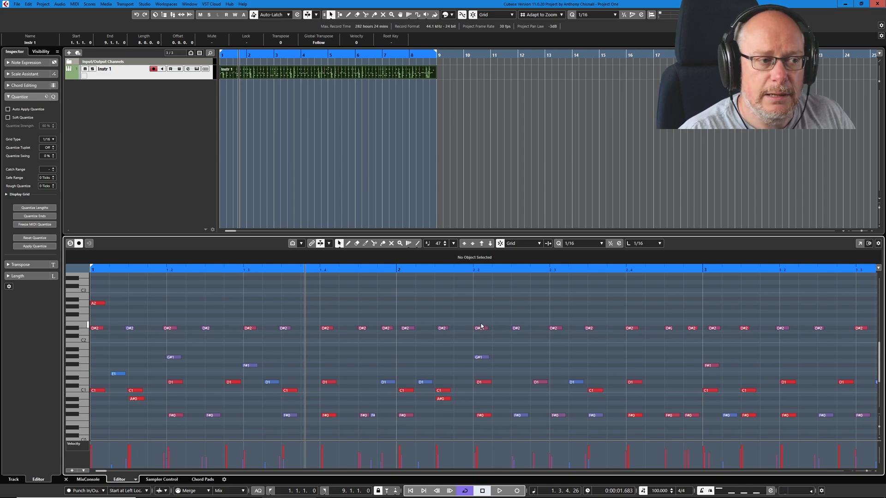
mouse_move(472, 328)
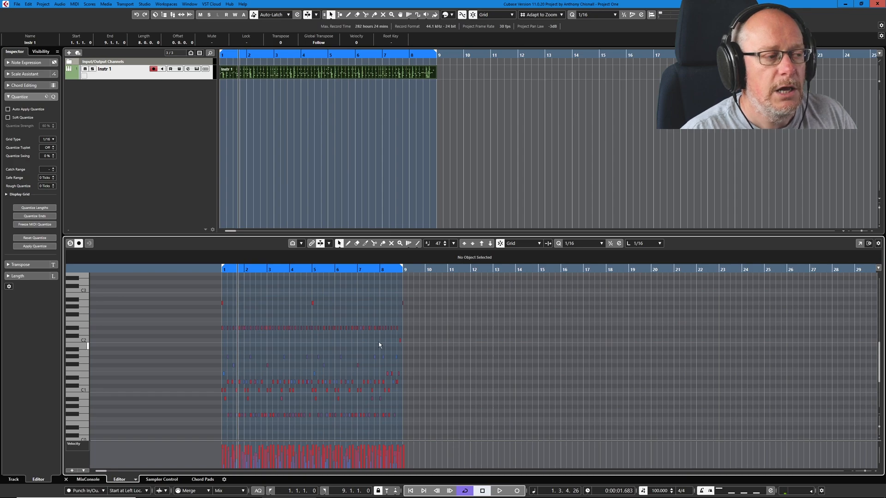
mouse_move(303, 342)
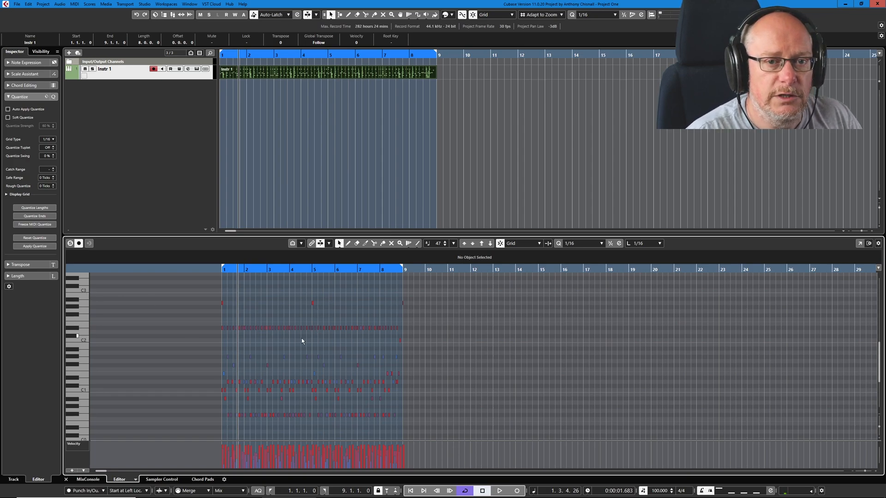
mouse_move(411, 260)
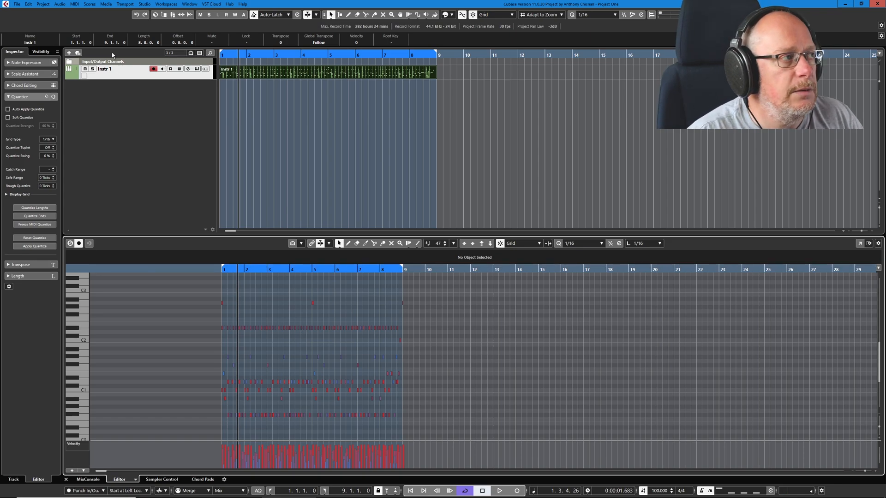
click(29, 6)
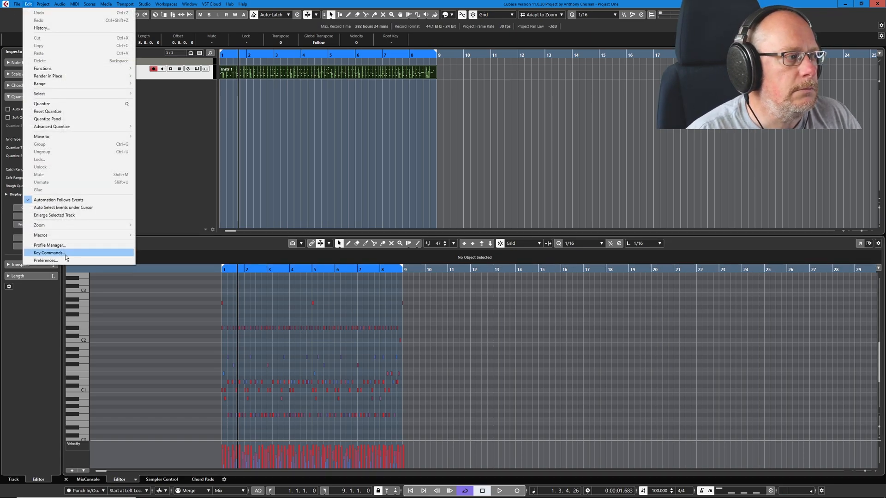
click(48, 252)
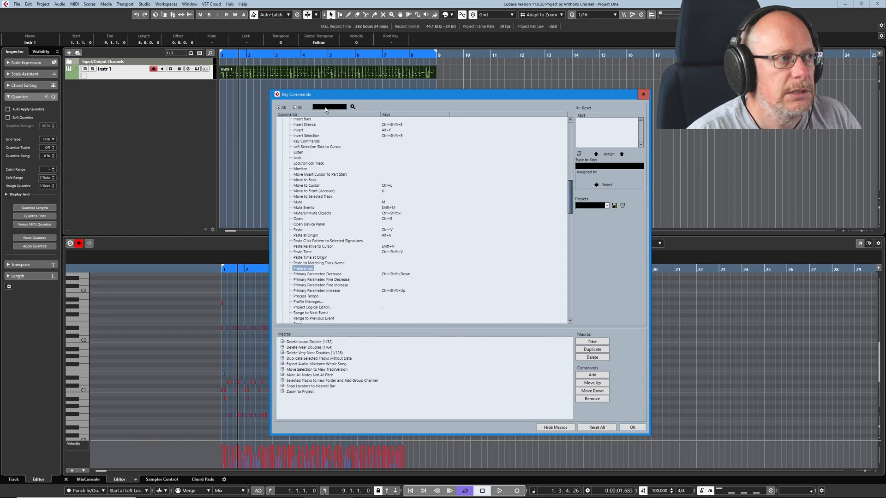
text(zoom)
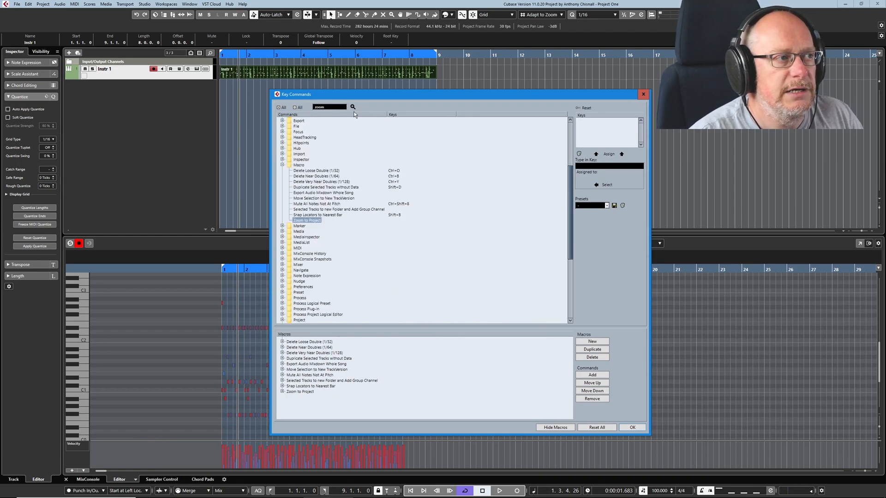
mouse_move(352, 107)
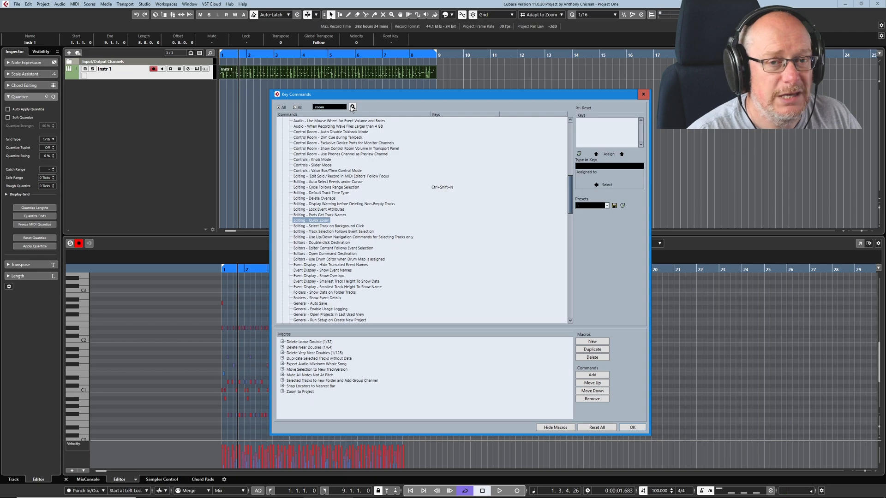
scroll(down, 3)
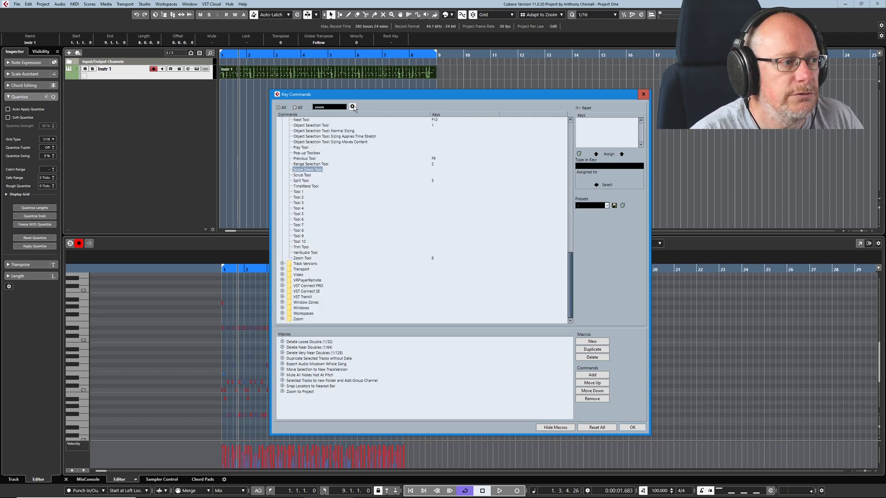
click(308, 258)
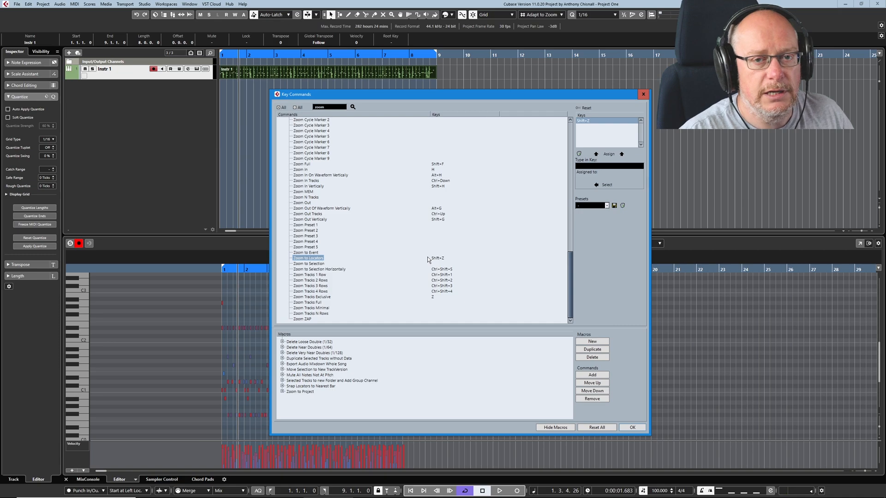
mouse_move(461, 264)
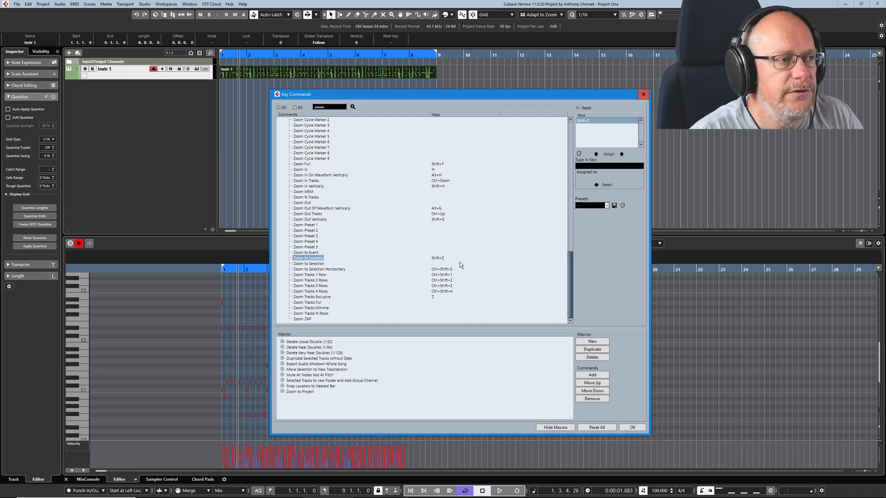
mouse_move(465, 257)
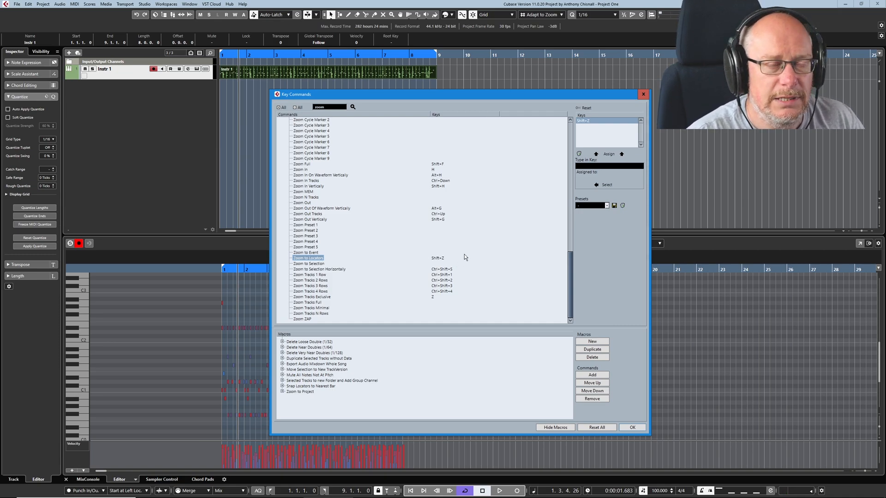
mouse_move(529, 138)
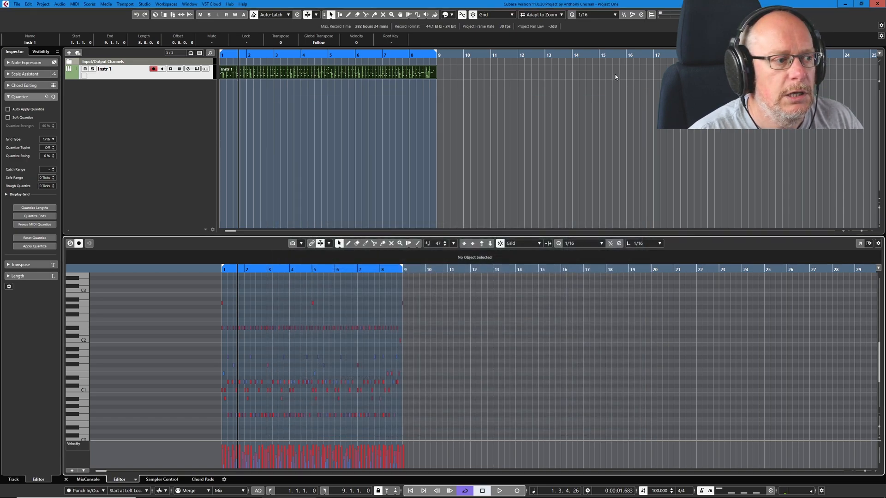
Zoom the key editor so the eight-bar ride part fills the view
click(78, 244)
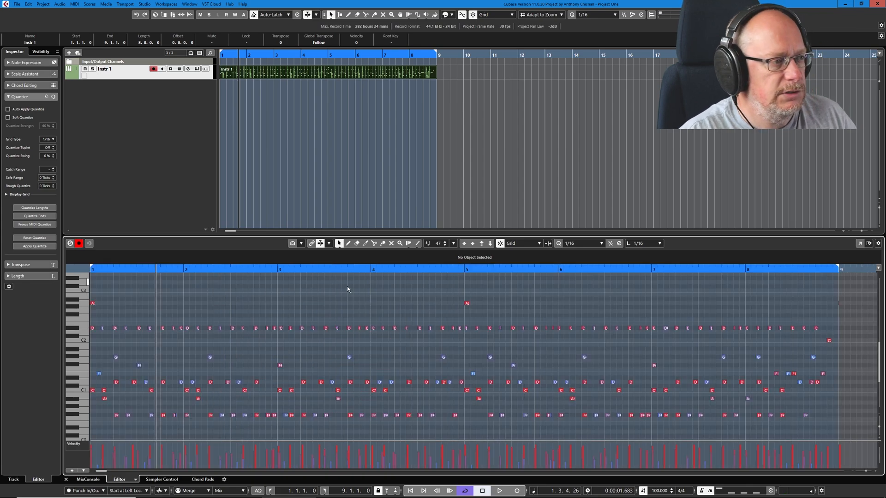
mouse_move(685, 307)
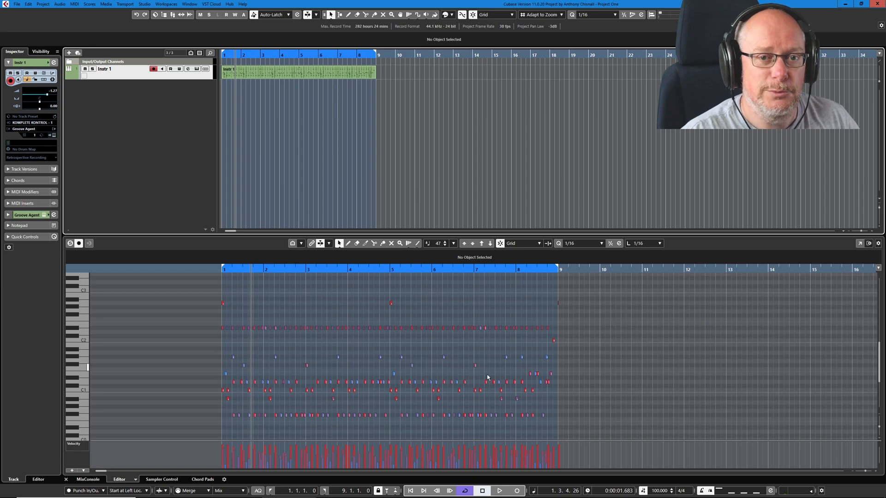
mouse_move(367, 343)
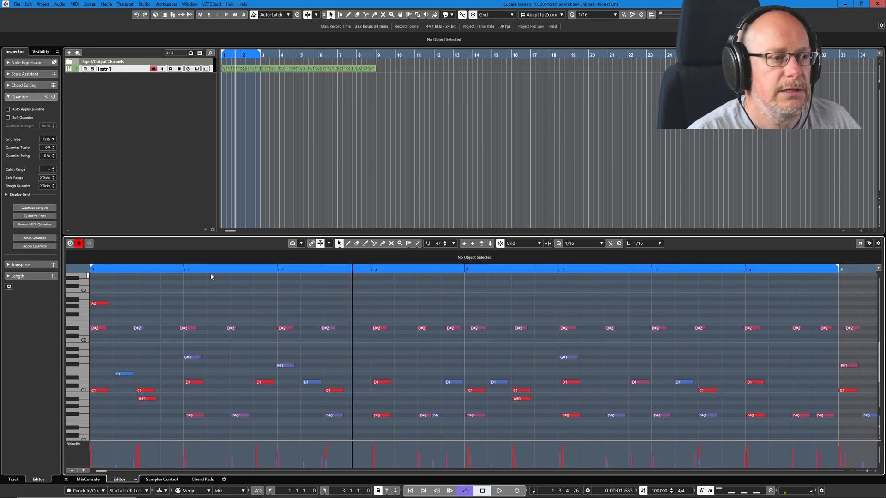
mouse_move(318, 313)
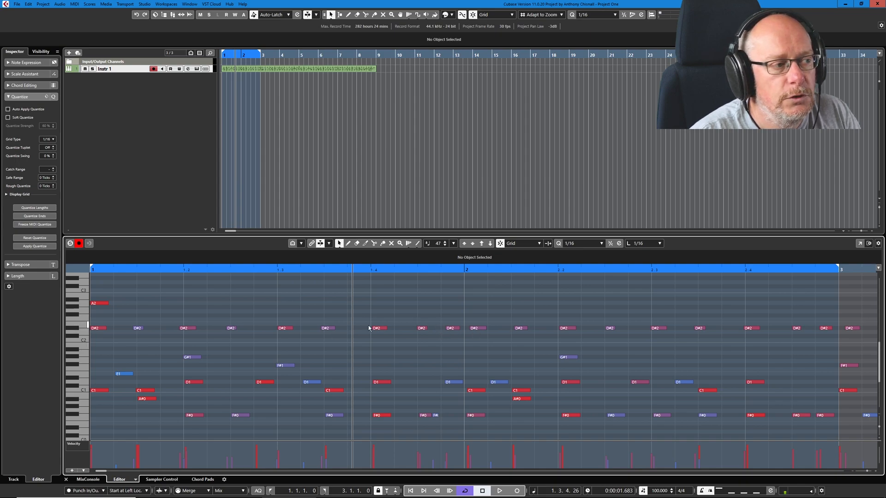
mouse_move(261, 348)
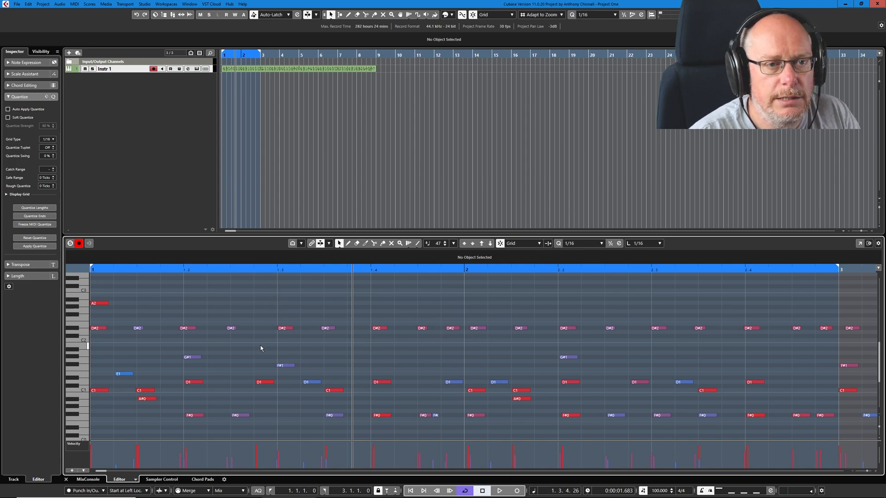
mouse_move(359, 308)
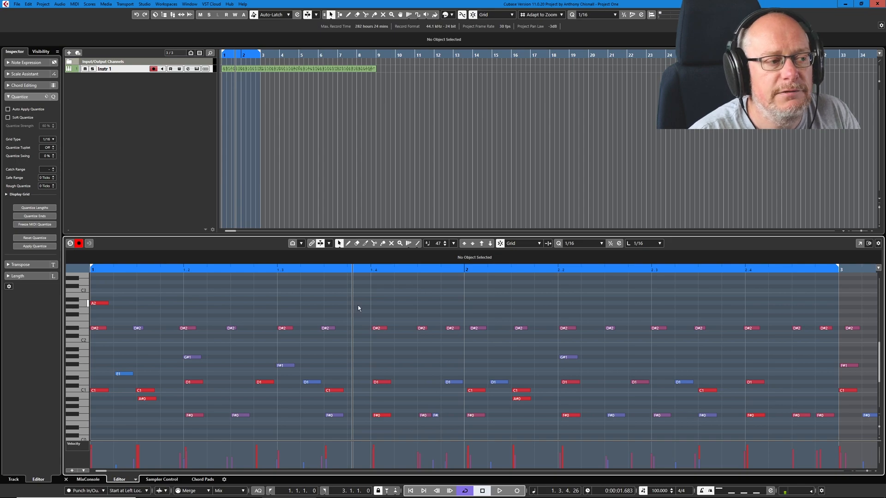
mouse_move(432, 311)
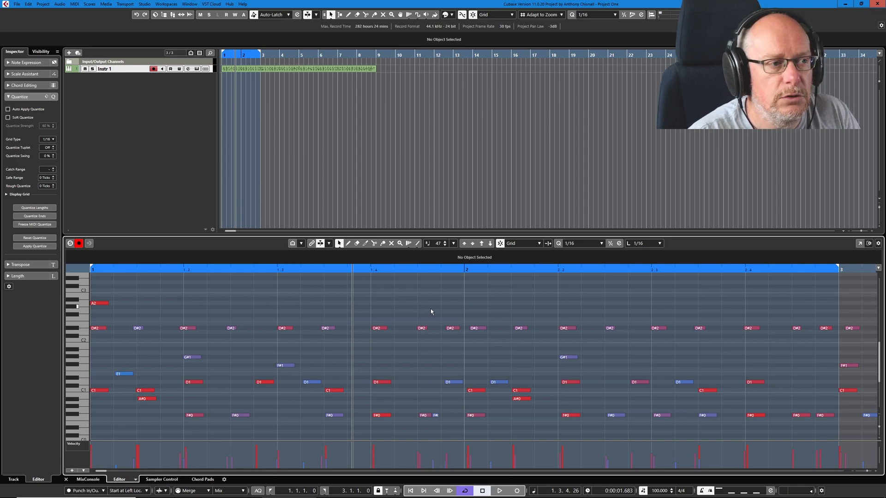
mouse_move(548, 244)
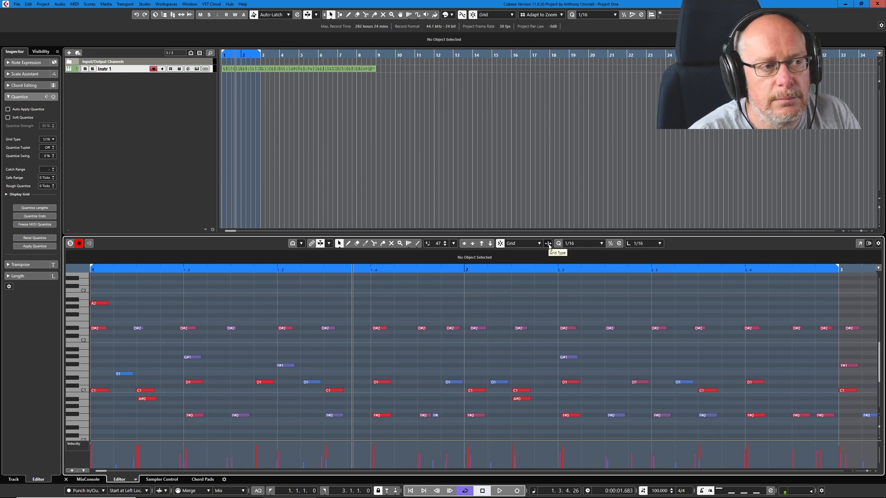
Set the key editor grid type to Use Quantize, then revisit the grid type choices
click(548, 244)
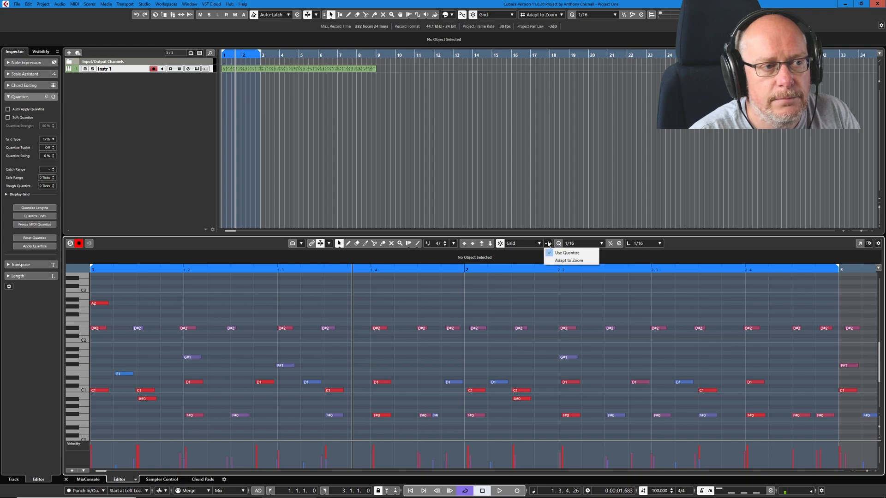
mouse_move(568, 252)
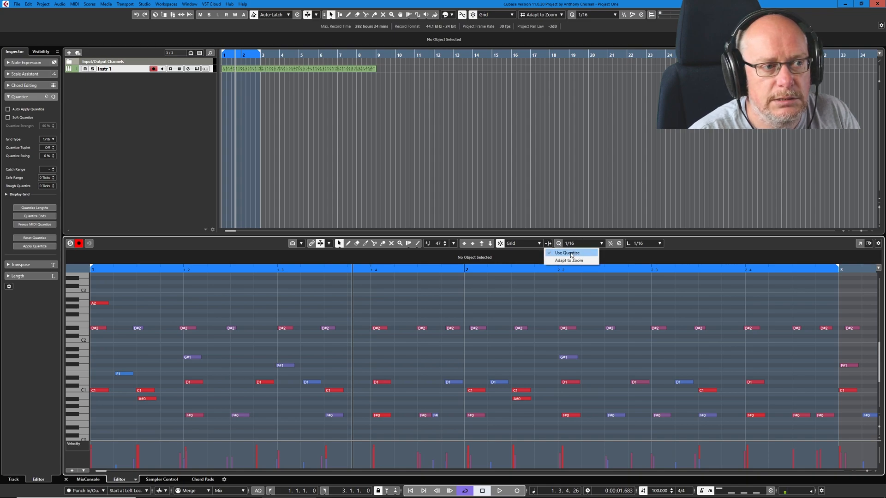
mouse_move(564, 260)
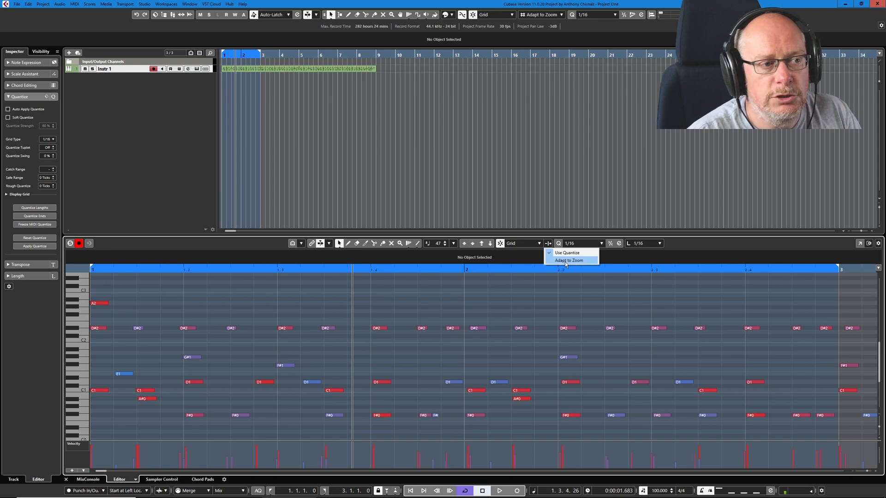
click(569, 260)
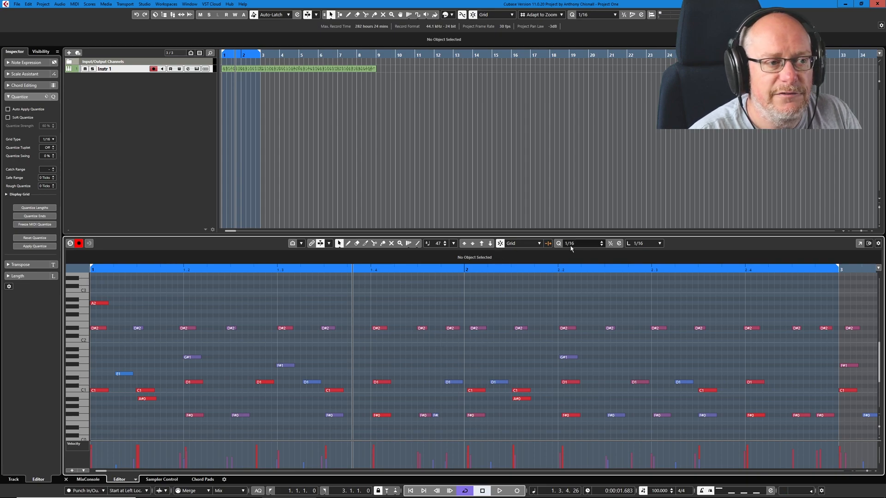
mouse_move(375, 284)
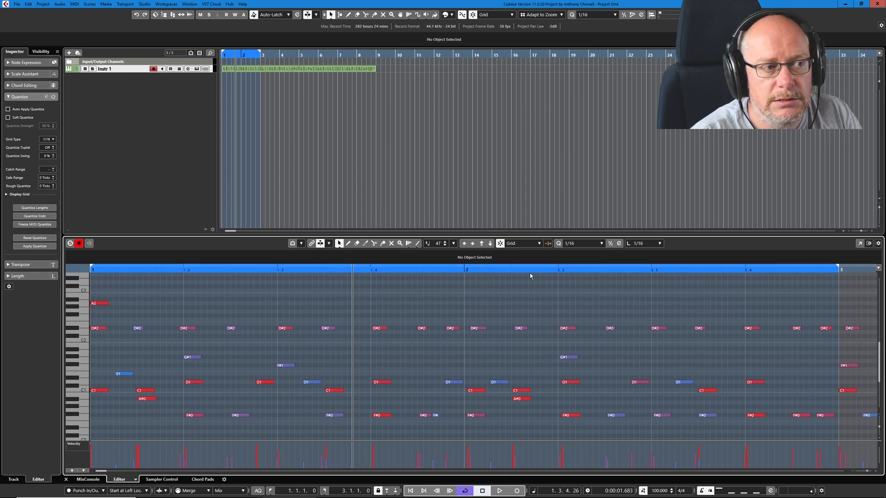
mouse_move(426, 280)
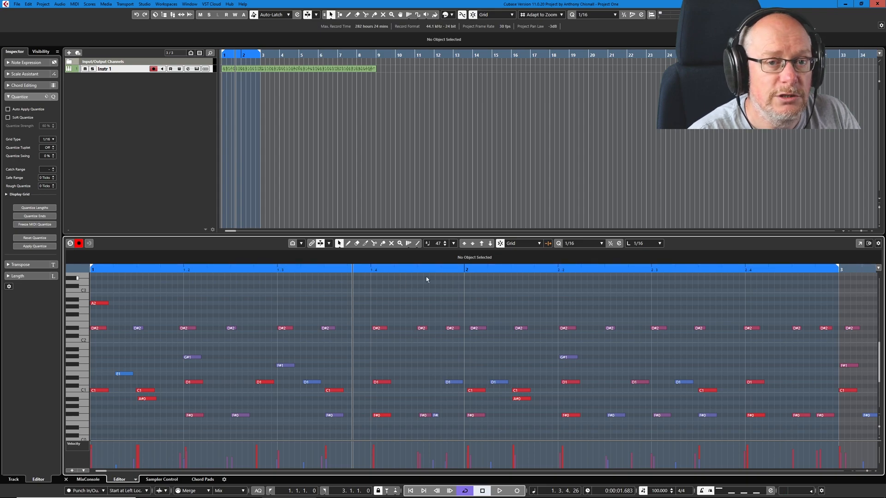
mouse_move(458, 341)
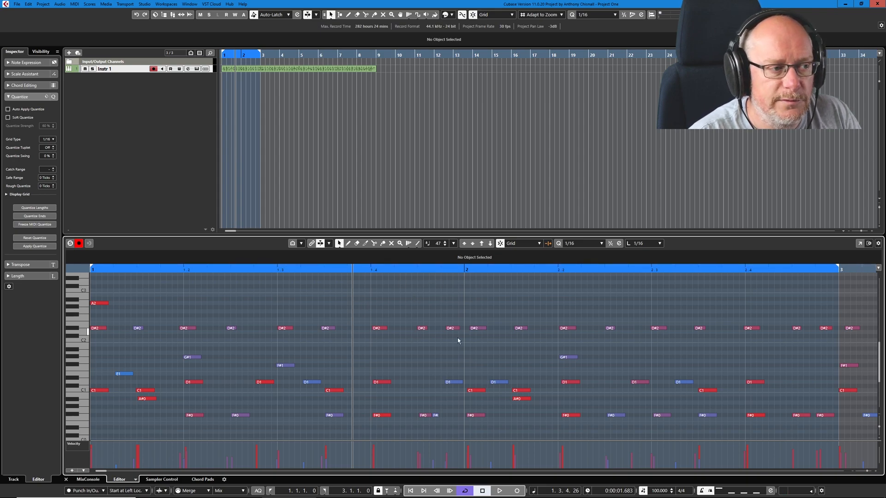
mouse_move(548, 243)
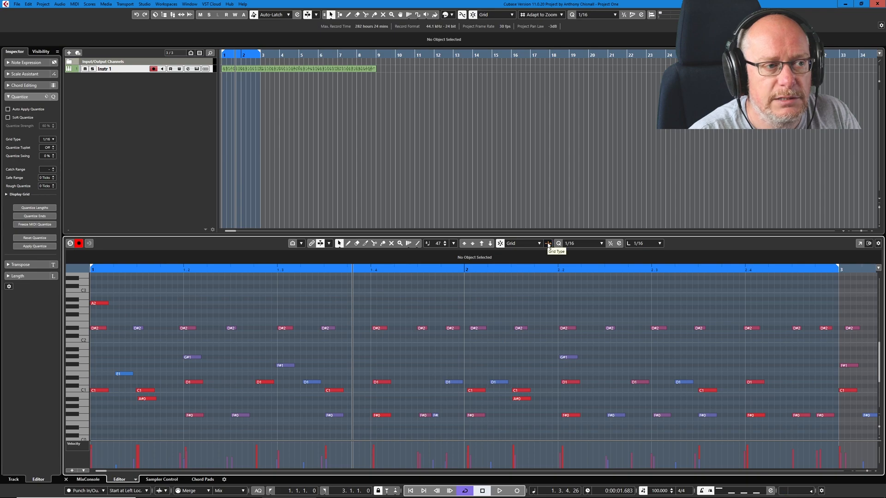
click(549, 243)
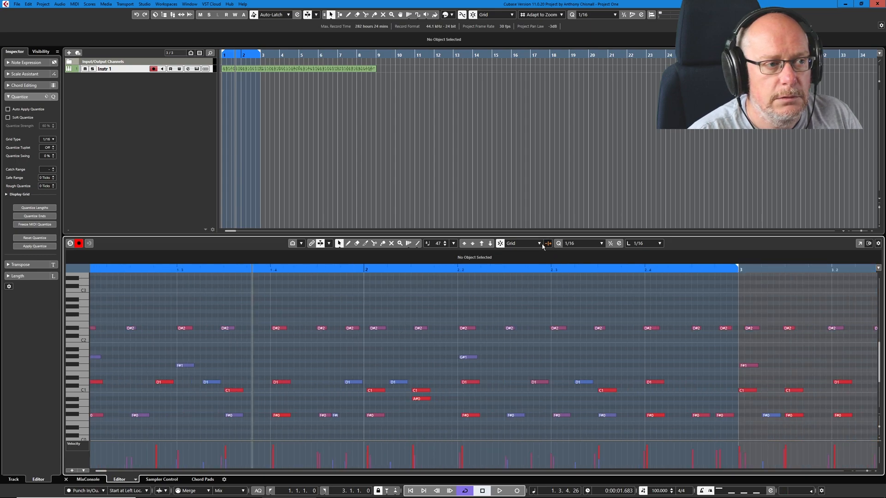
mouse_move(550, 248)
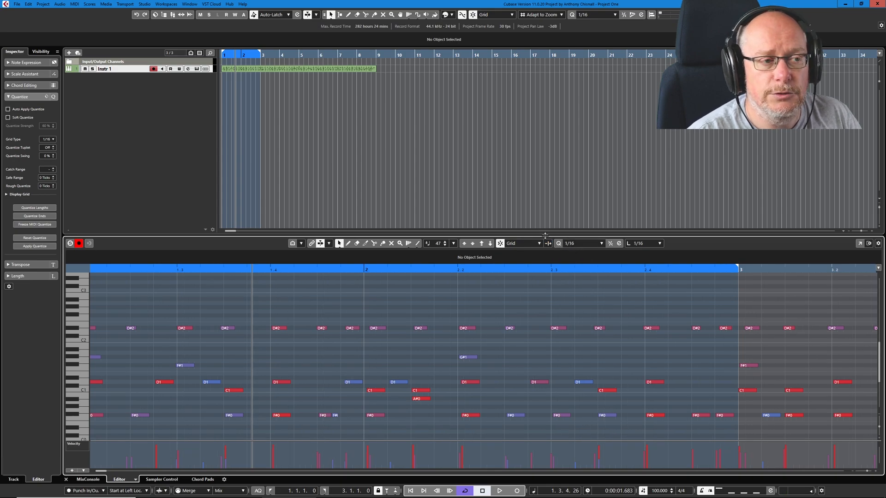
mouse_move(521, 244)
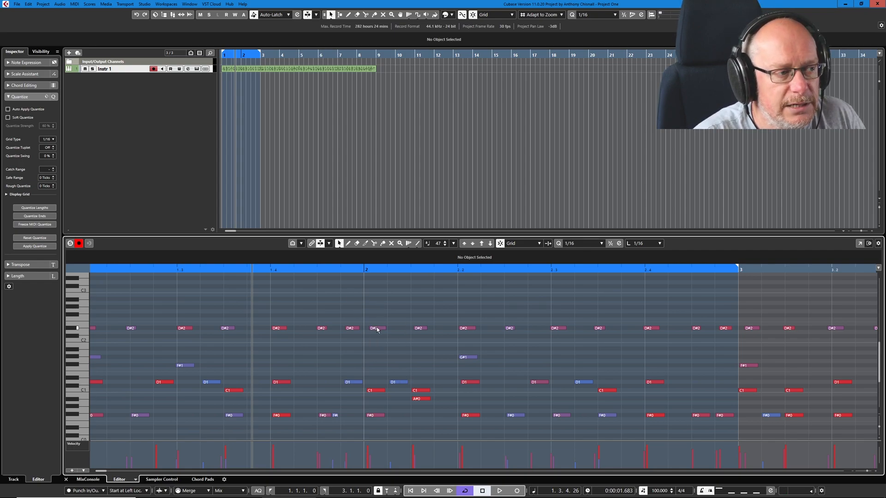
Select the first D#2 note of bar 2 to read its start position in the info line
click(376, 328)
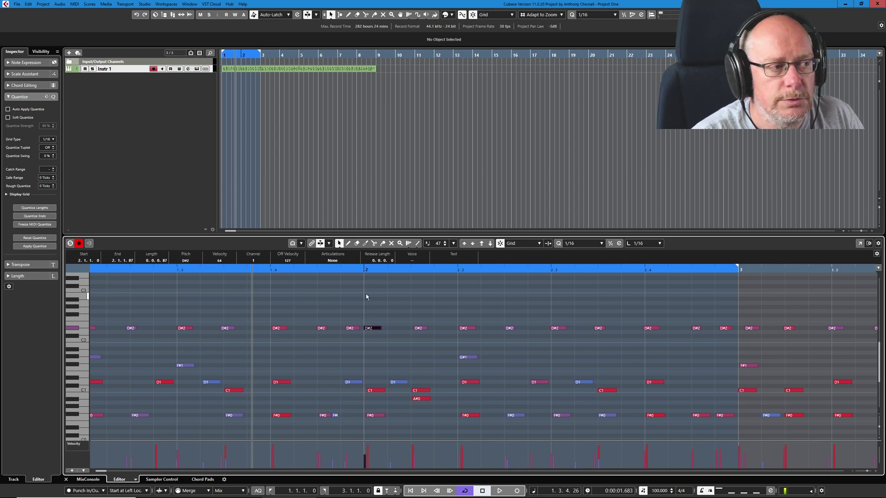
mouse_move(411, 319)
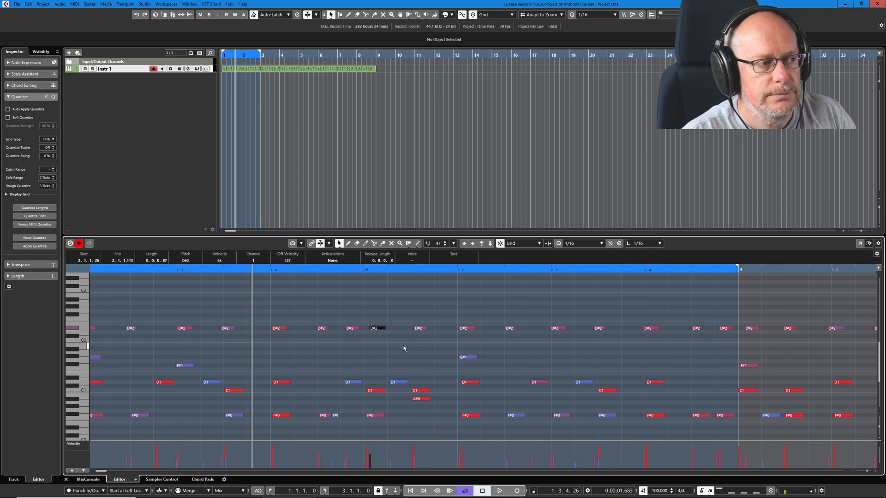
mouse_move(663, 331)
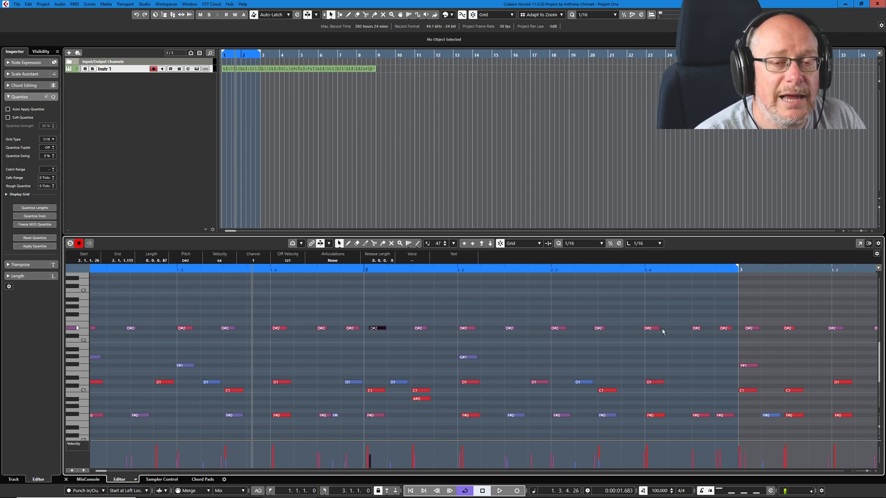
mouse_move(599, 341)
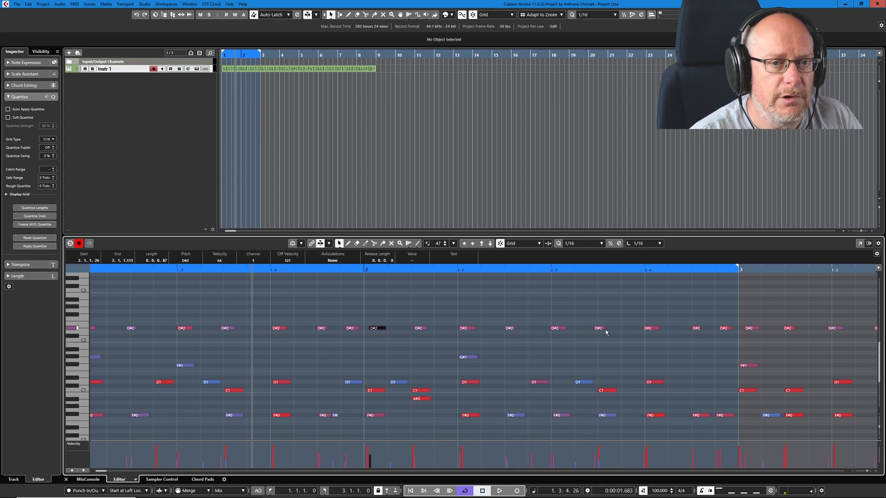
mouse_move(585, 324)
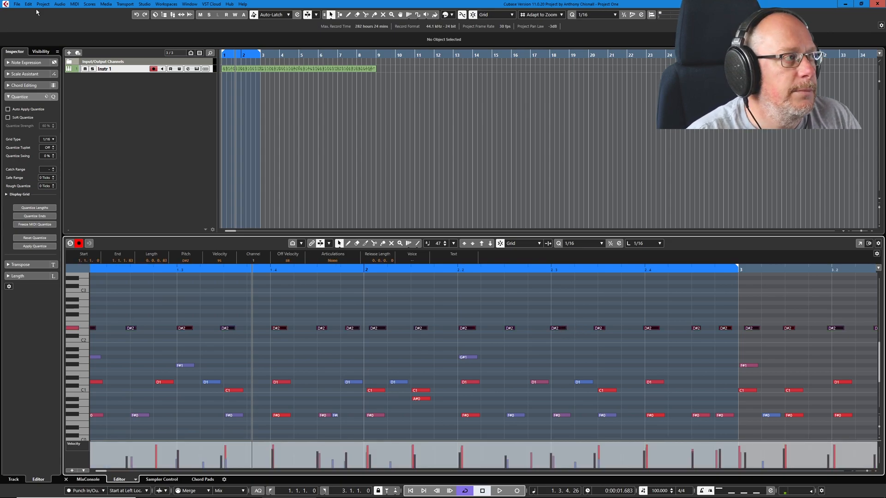
Search Key Commands for 'octave', view Equal Pitch - same Octave, then close the dialog
click(28, 3)
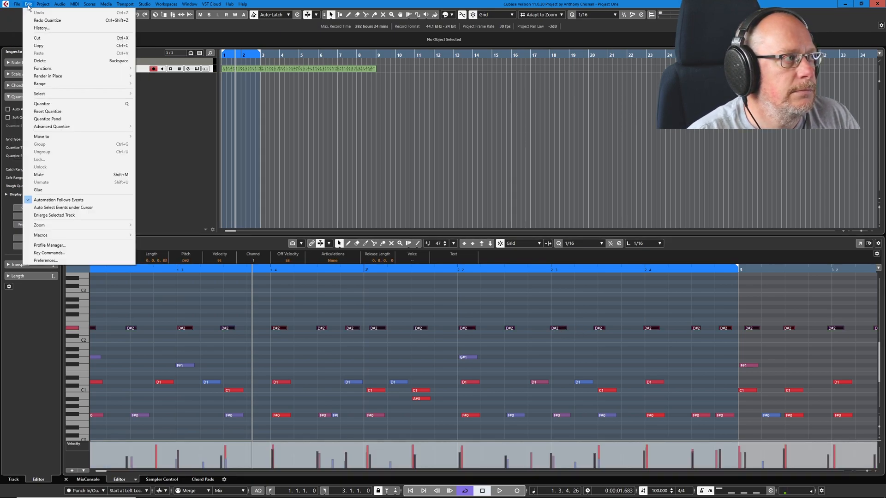
click(50, 253)
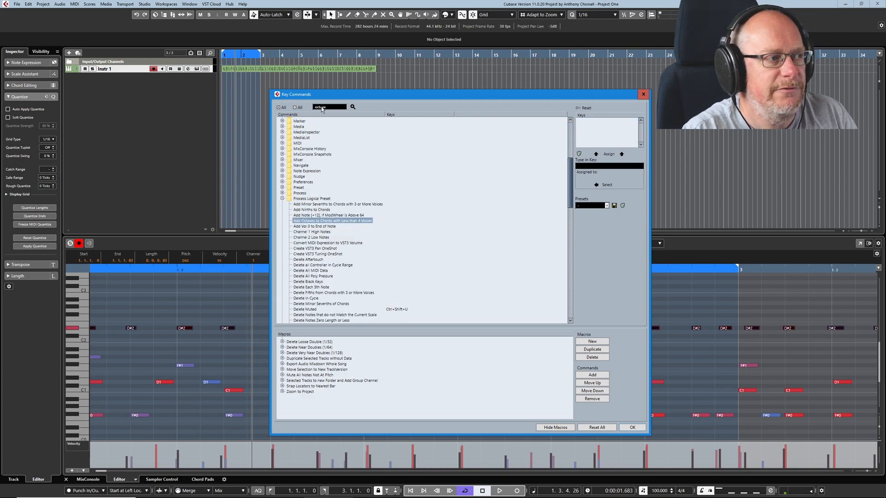
click(353, 107)
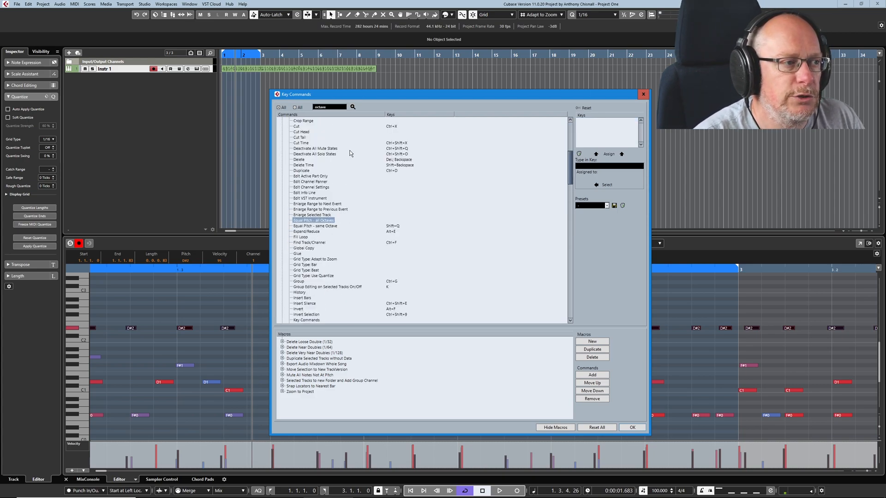
click(315, 225)
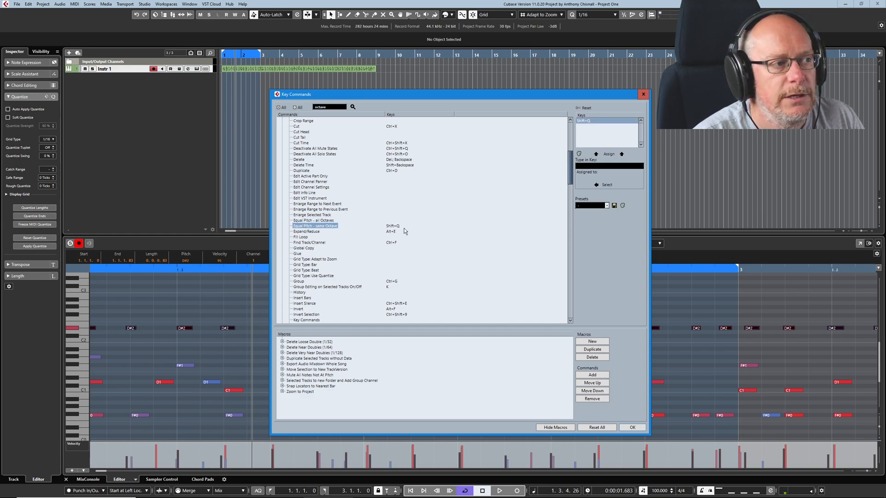
mouse_move(632, 102)
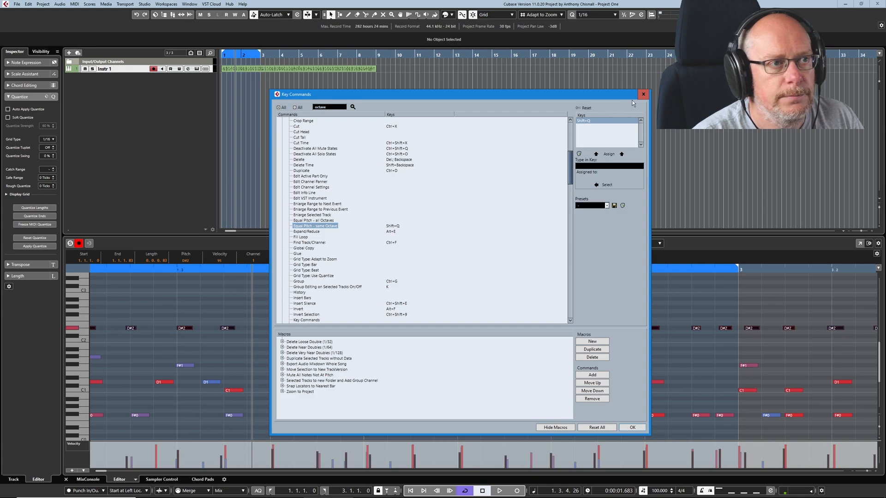
mouse_move(643, 94)
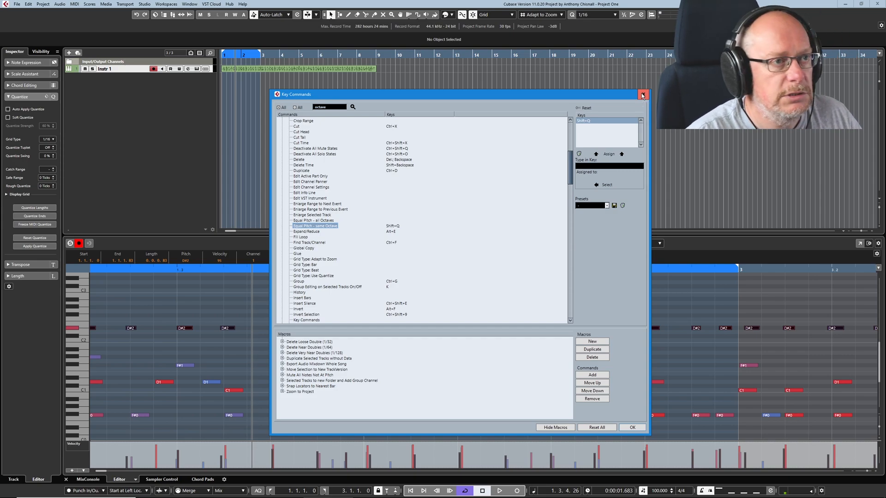
click(642, 95)
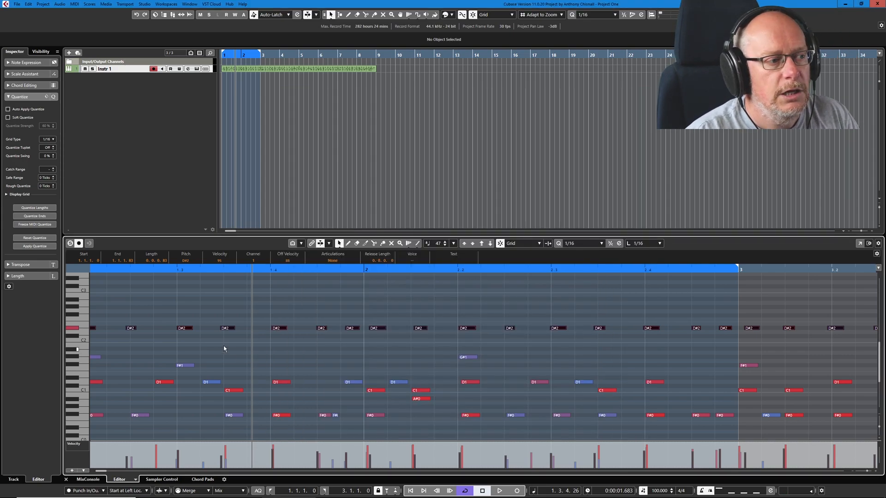
mouse_move(336, 283)
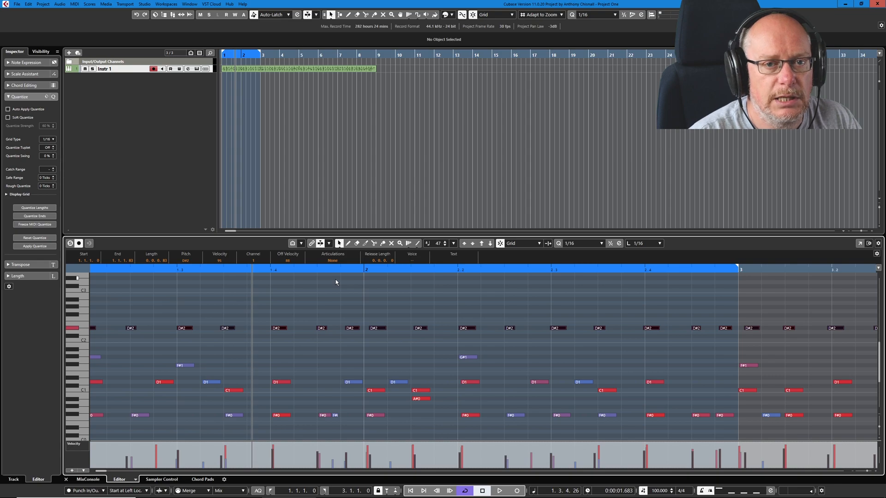
mouse_move(559, 244)
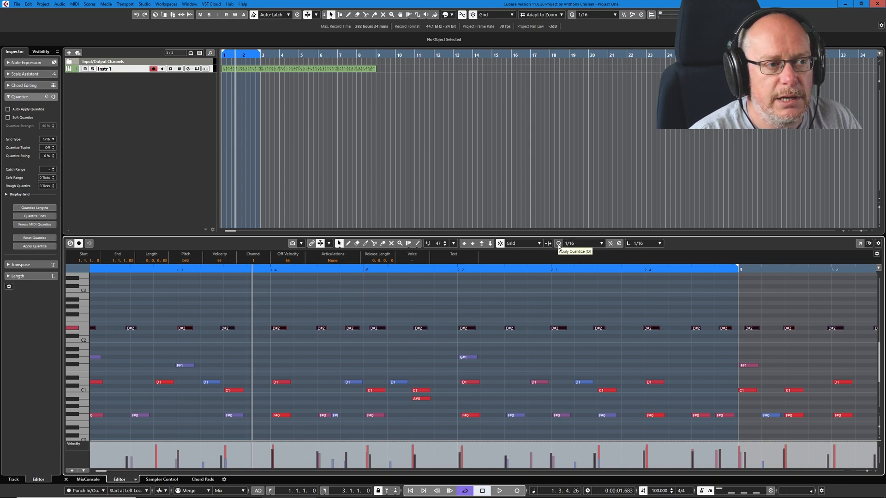
mouse_move(559, 256)
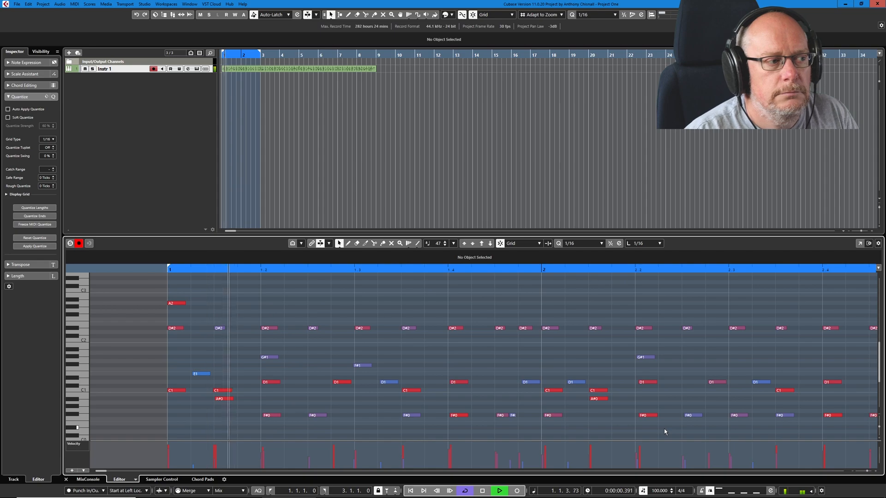
Stop playback after hearing the quantized ride part through to bar 8
click(501, 491)
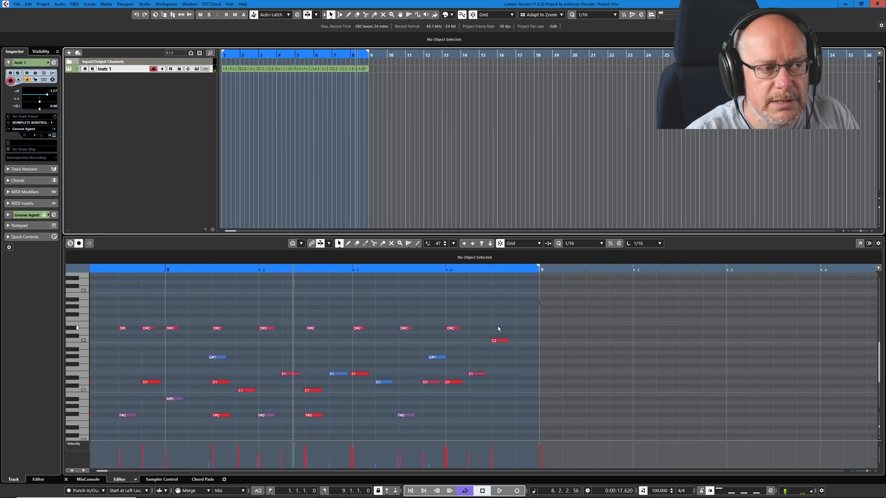
mouse_move(489, 331)
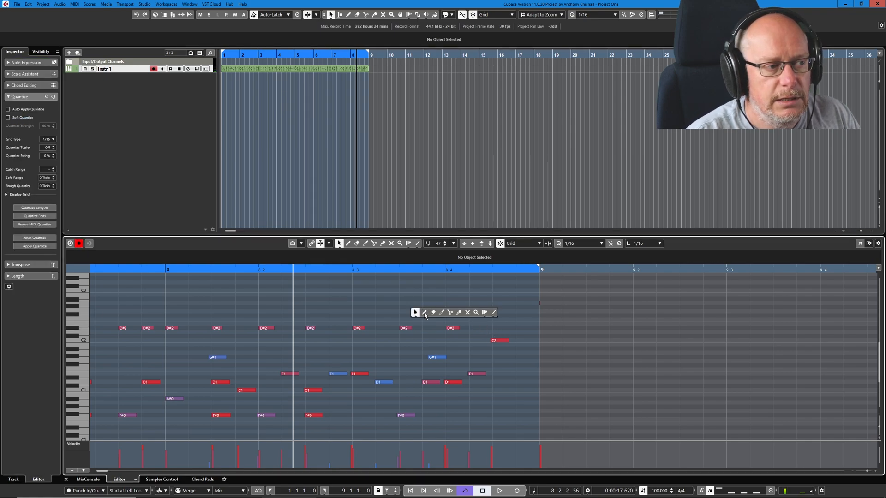
mouse_move(424, 313)
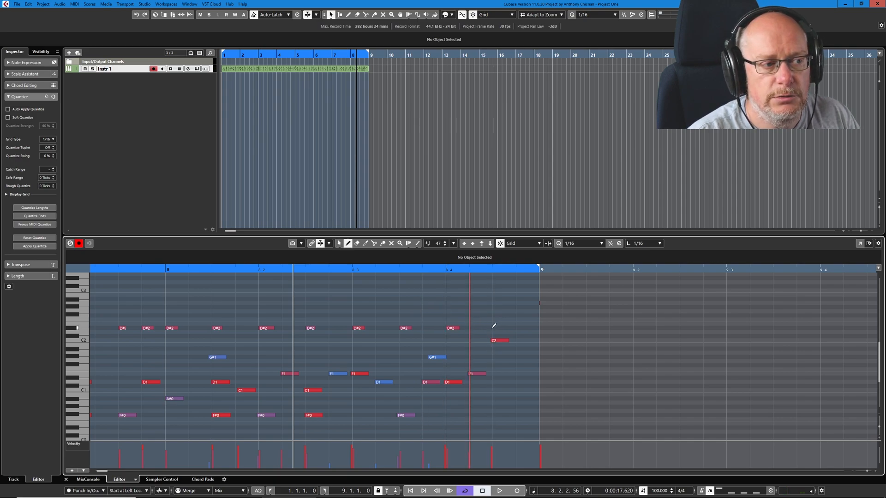
Draw the missing D#2 ride hit at the end of bar 8 with velocity 75
click(504, 329)
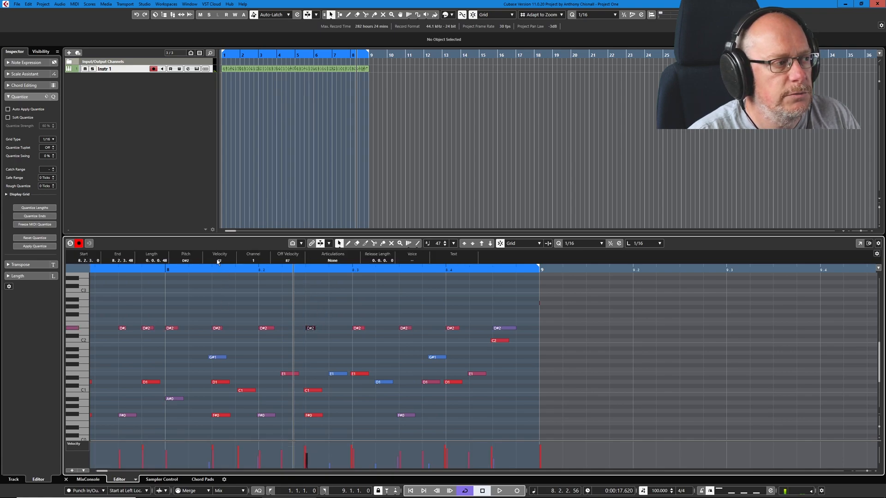
click(265, 328)
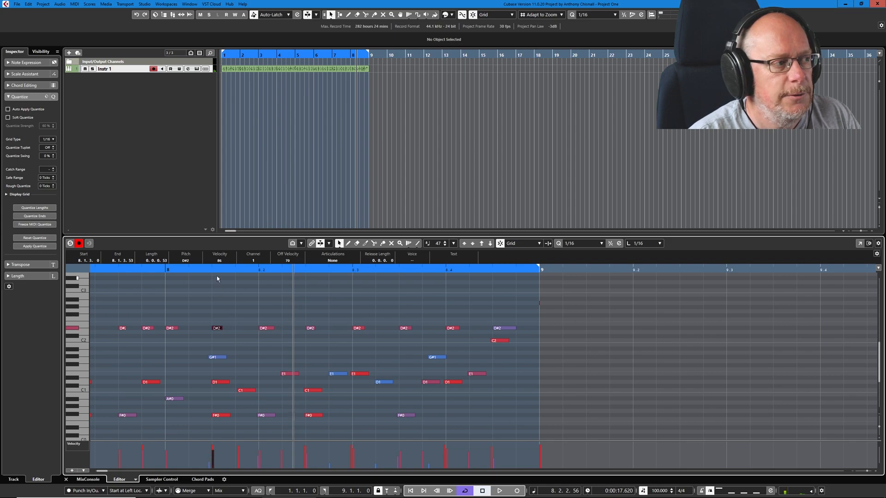
mouse_move(489, 336)
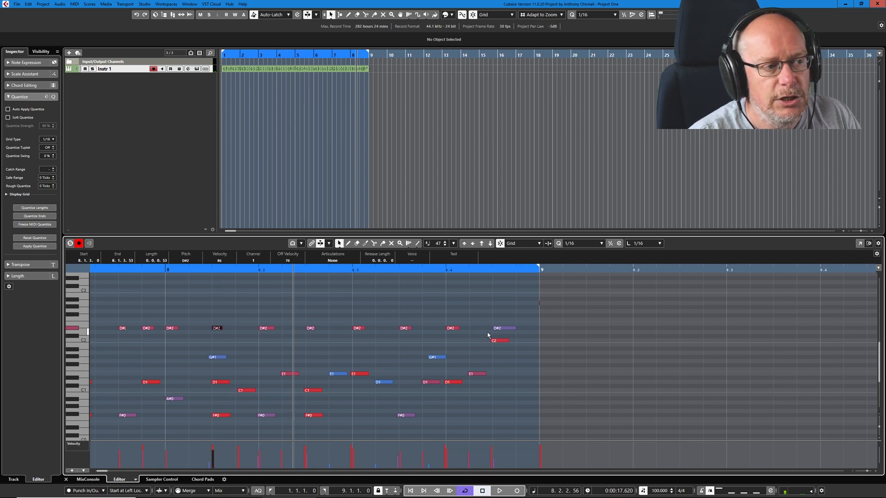
click(504, 328)
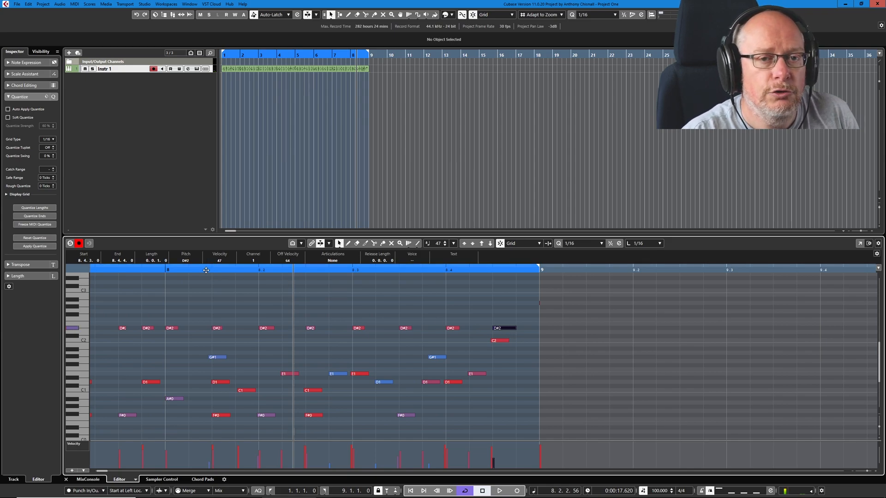
mouse_move(198, 285)
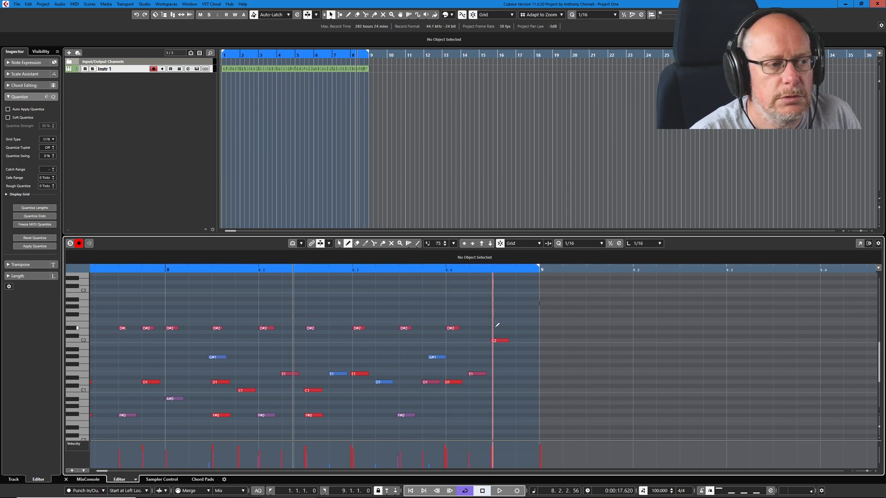
click(504, 329)
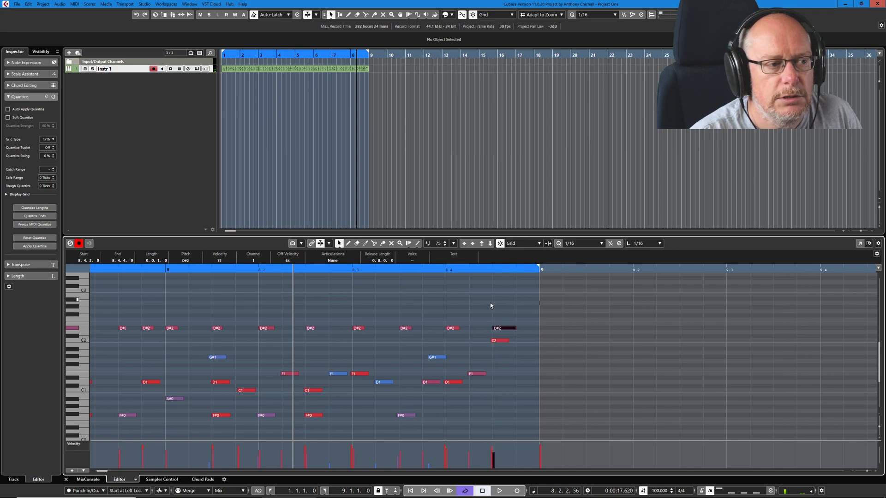
mouse_move(450, 314)
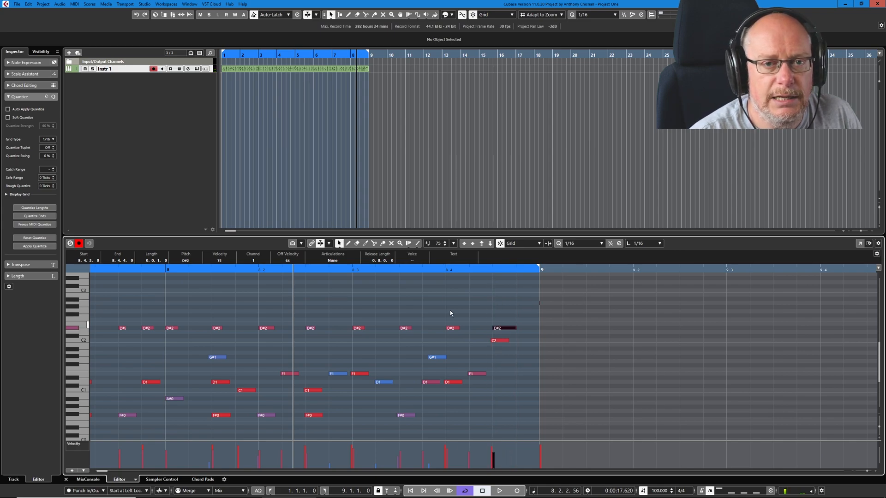
mouse_move(397, 308)
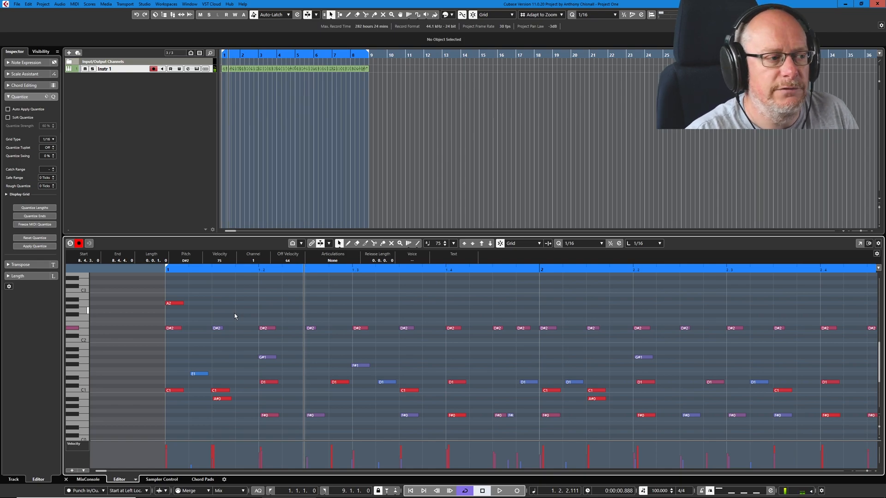
mouse_move(397, 309)
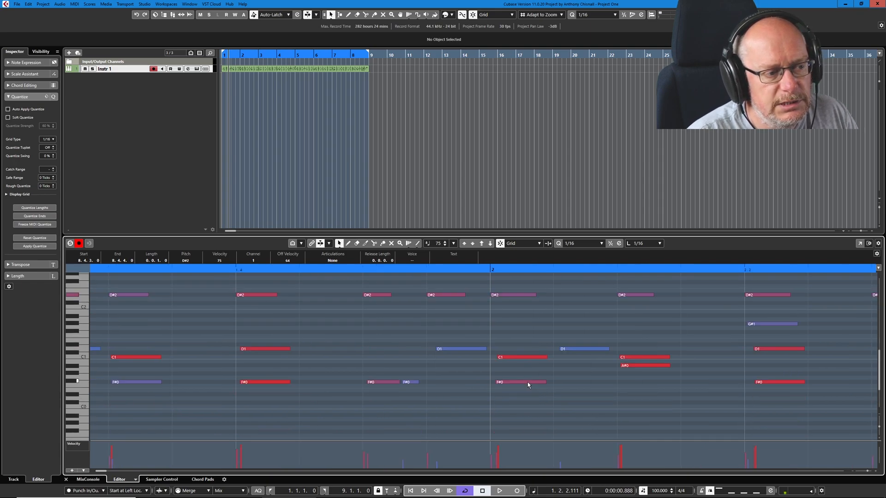
mouse_move(441, 361)
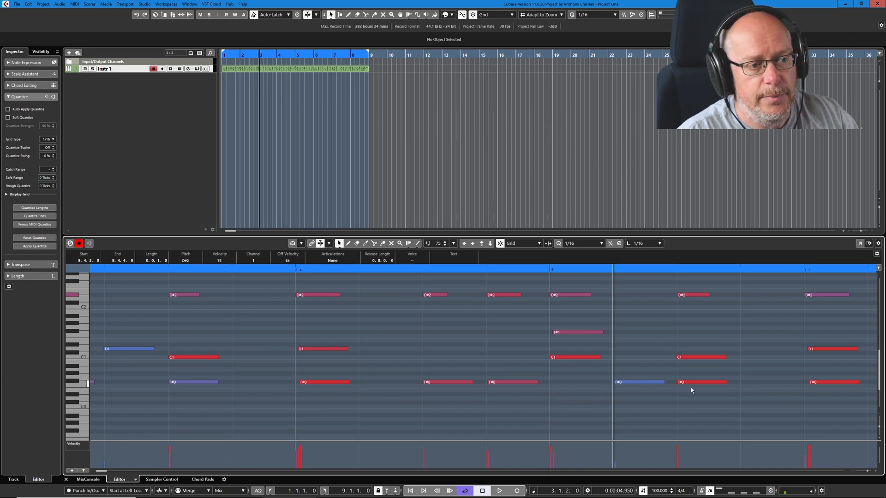
mouse_move(592, 389)
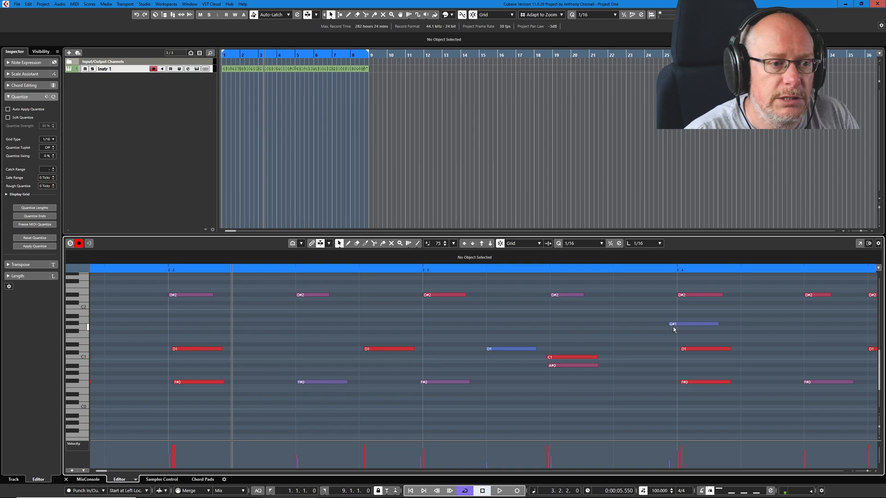
click(693, 324)
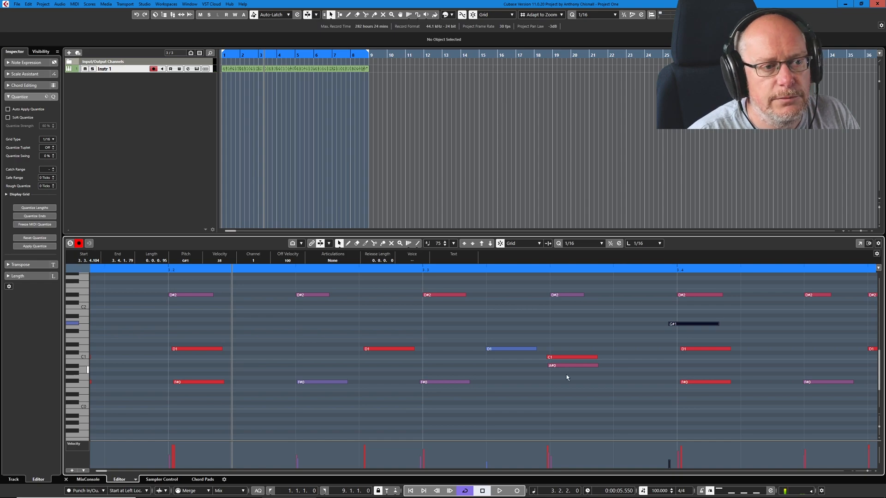
click(692, 348)
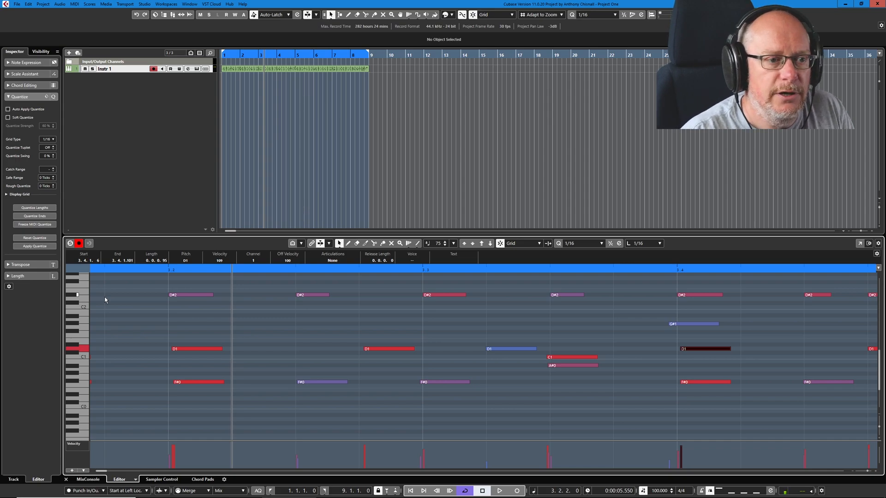
click(697, 296)
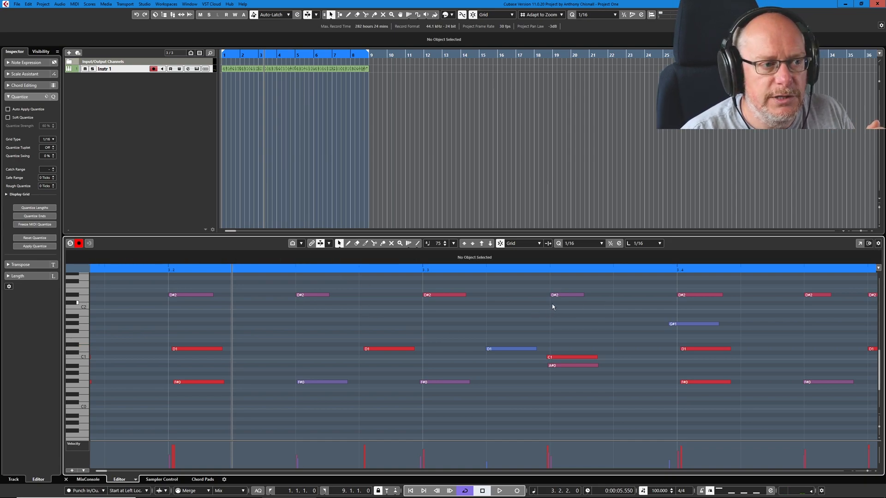
drag(553, 305, 614, 327)
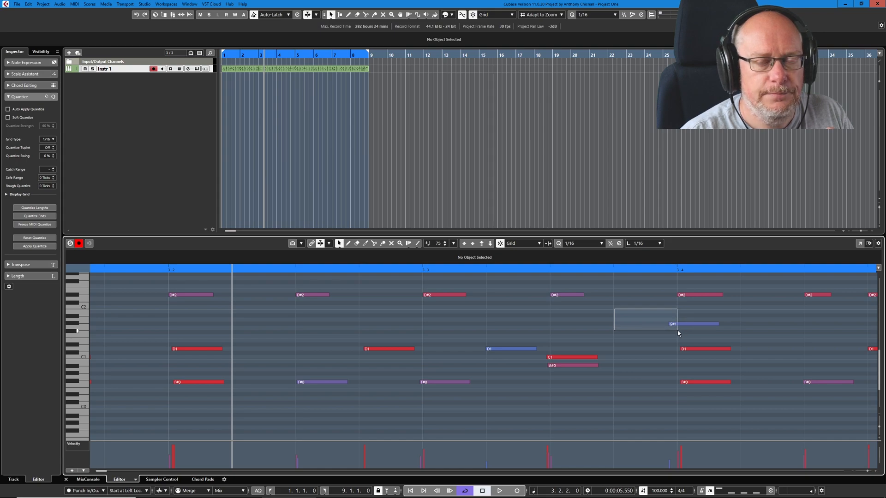
click(29, 3)
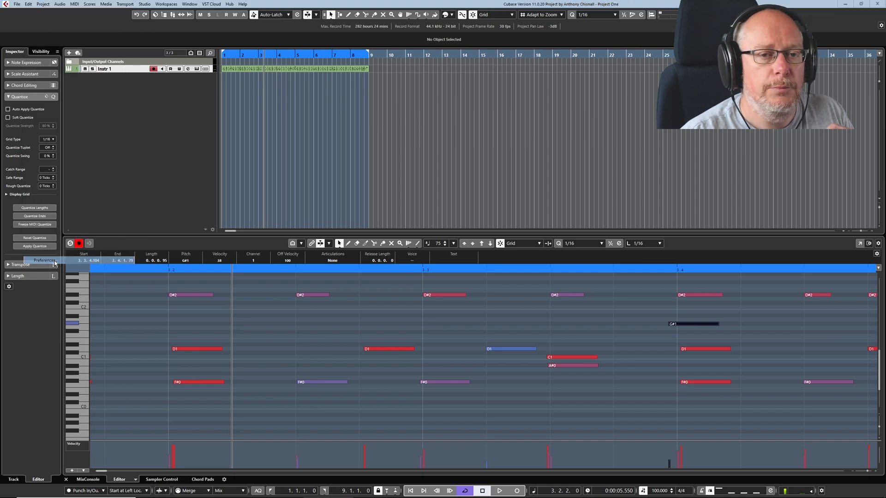
click(35, 260)
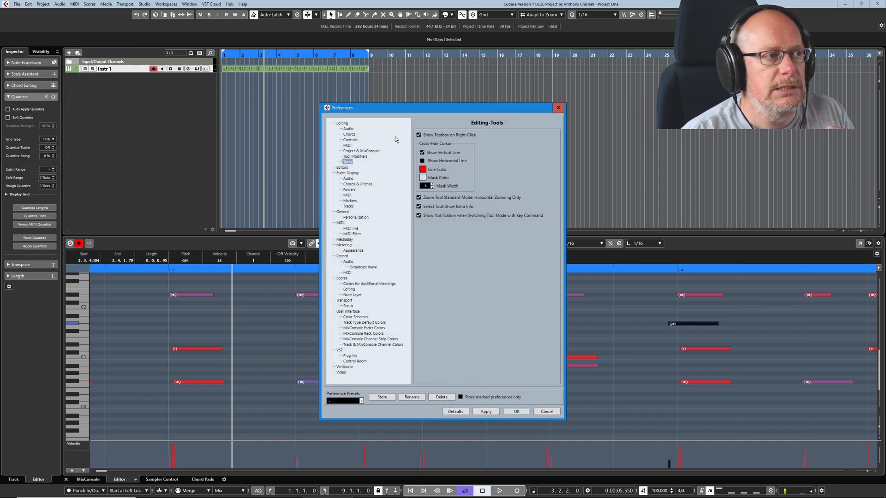
click(342, 223)
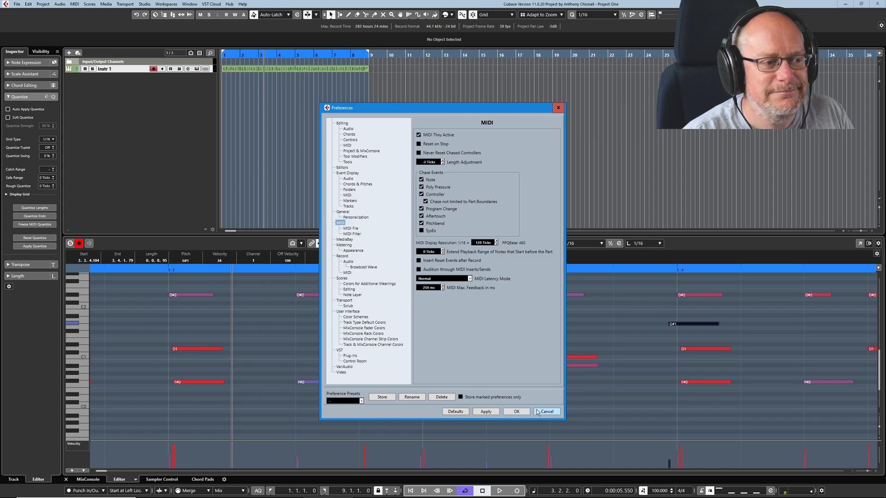
click(546, 411)
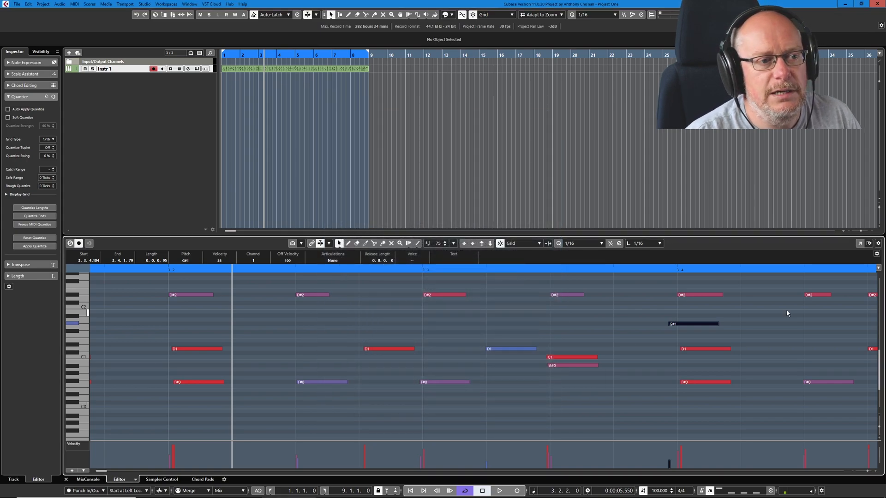
mouse_move(677, 314)
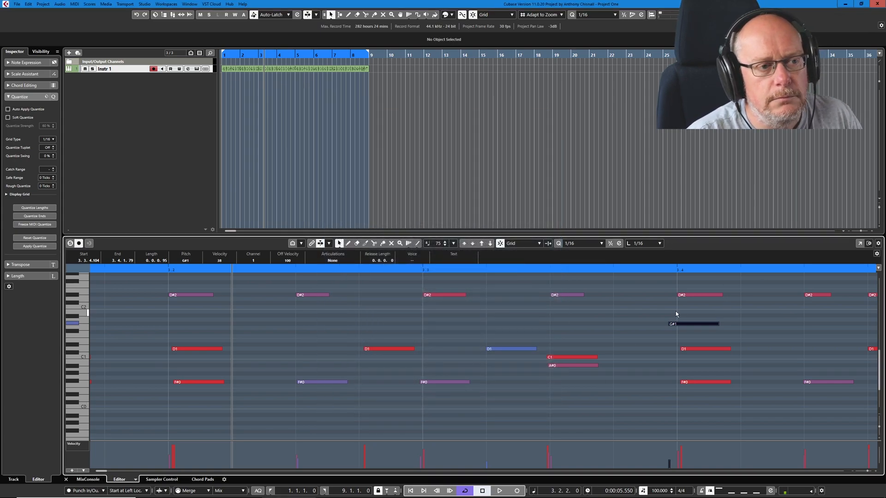
mouse_move(695, 300)
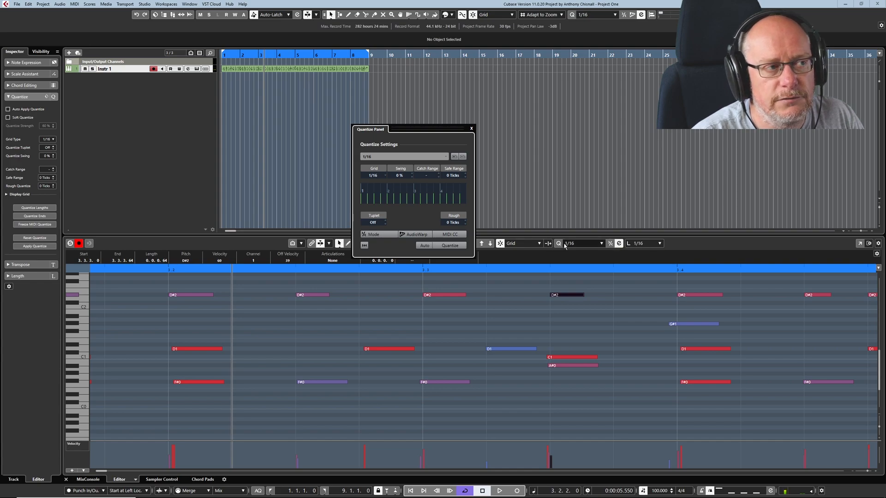
Set the quantize panel to 1/16 grid with a 6-tick rough randomize and close it
click(450, 234)
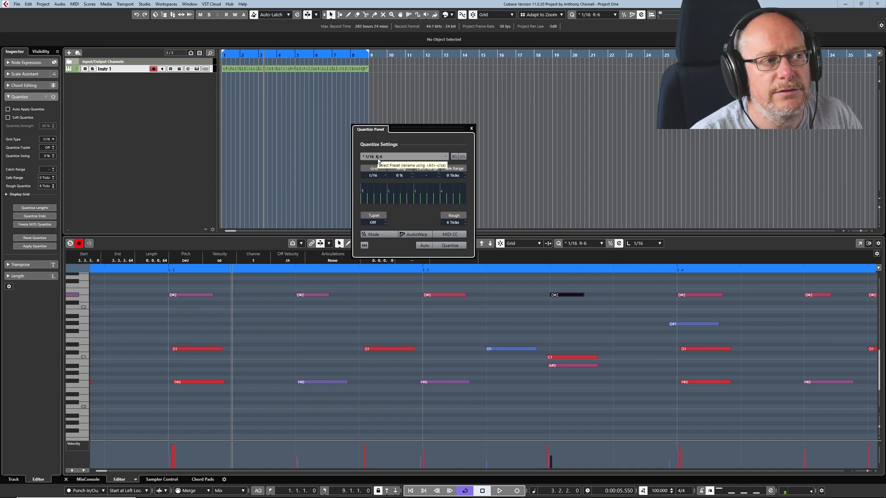
mouse_move(389, 159)
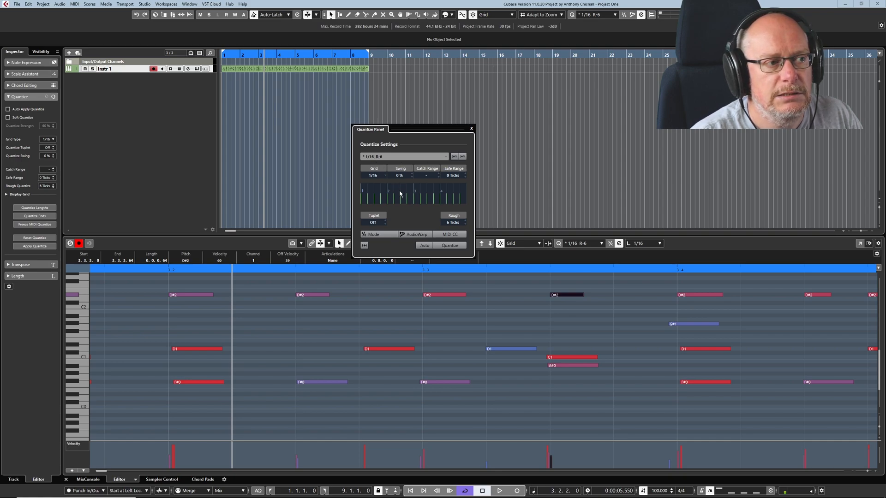
click(470, 128)
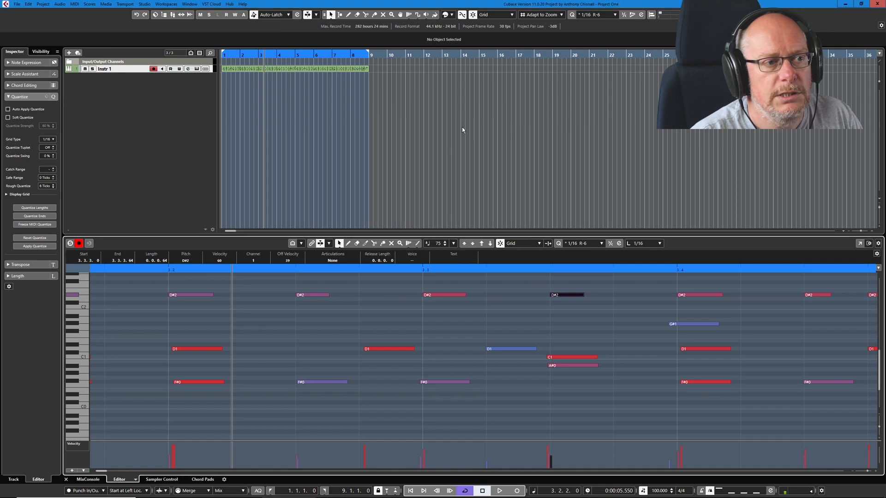
mouse_move(384, 299)
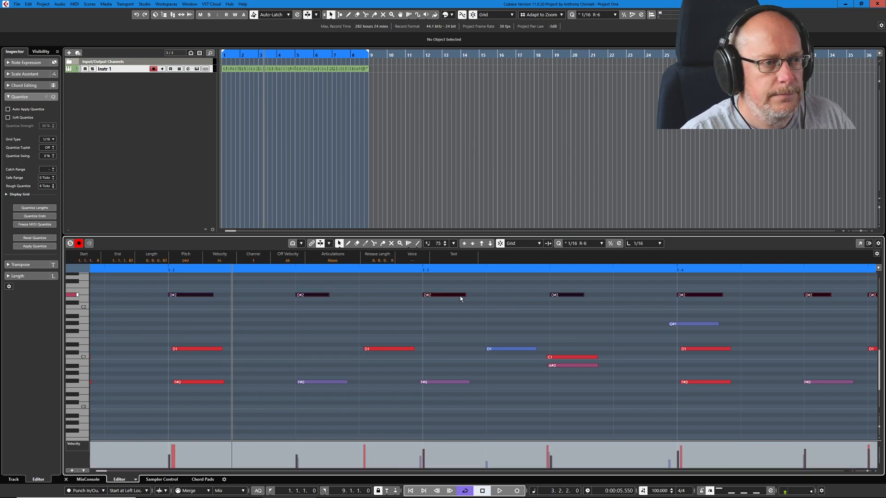
mouse_move(559, 243)
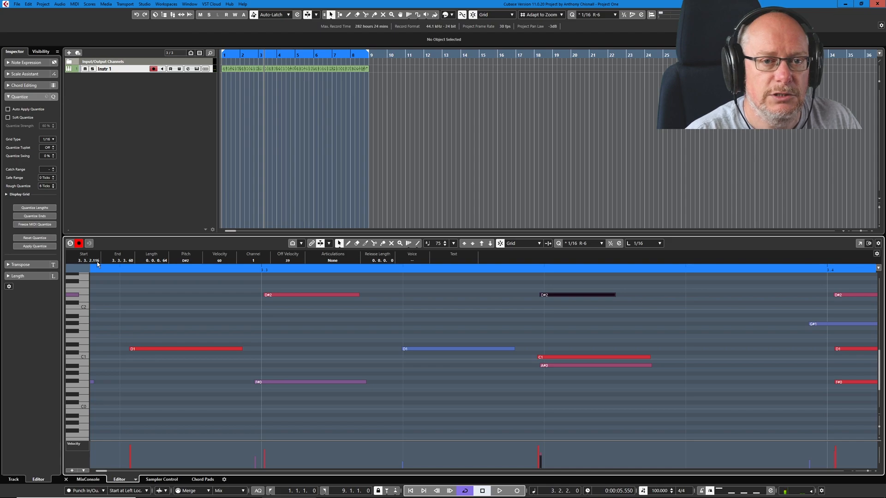
Check a quantized D#2 note's start, then play the part from the beginning and stop
click(292, 296)
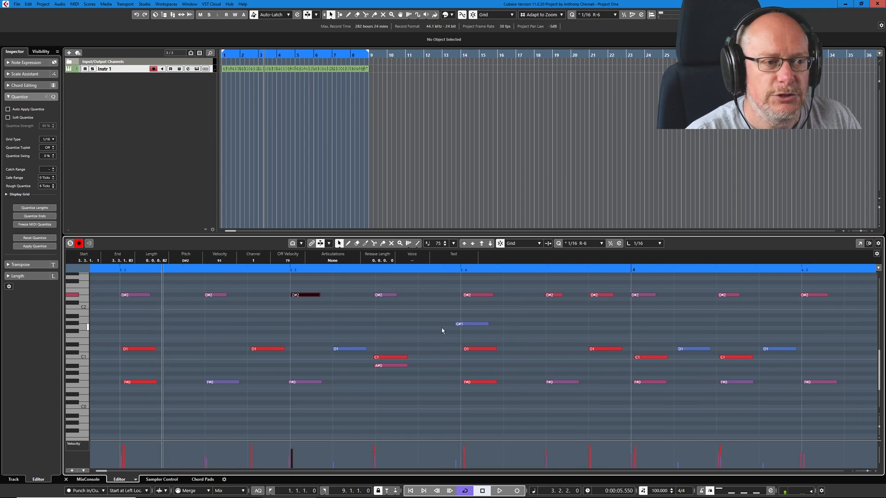
mouse_move(423, 333)
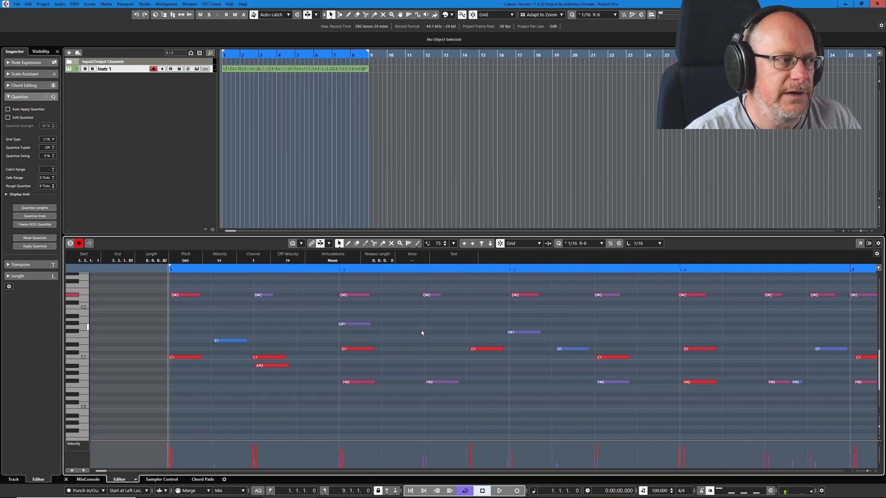
click(498, 491)
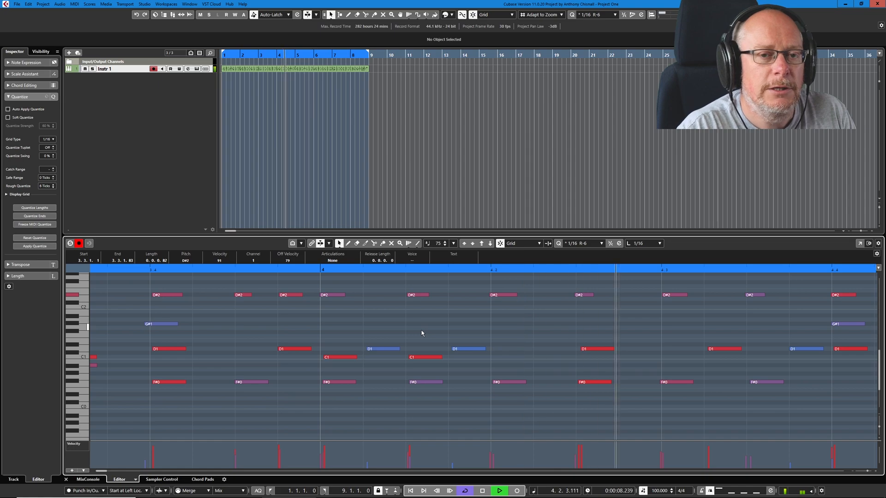
click(501, 490)
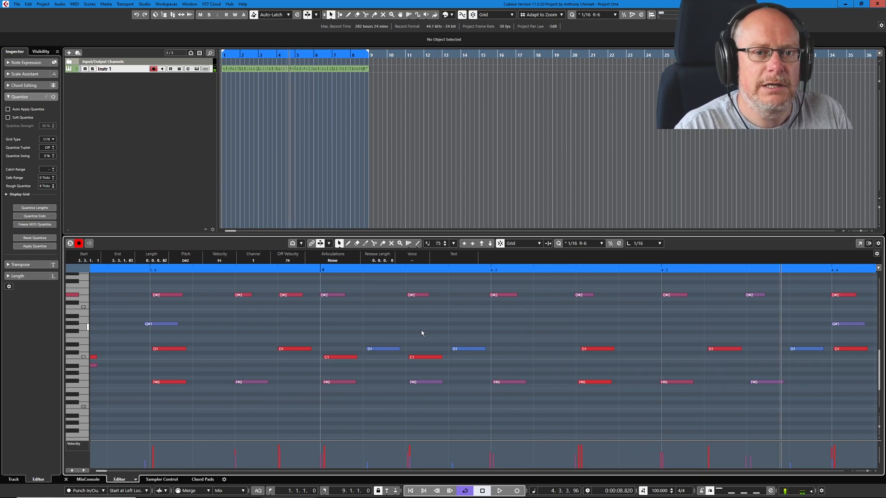